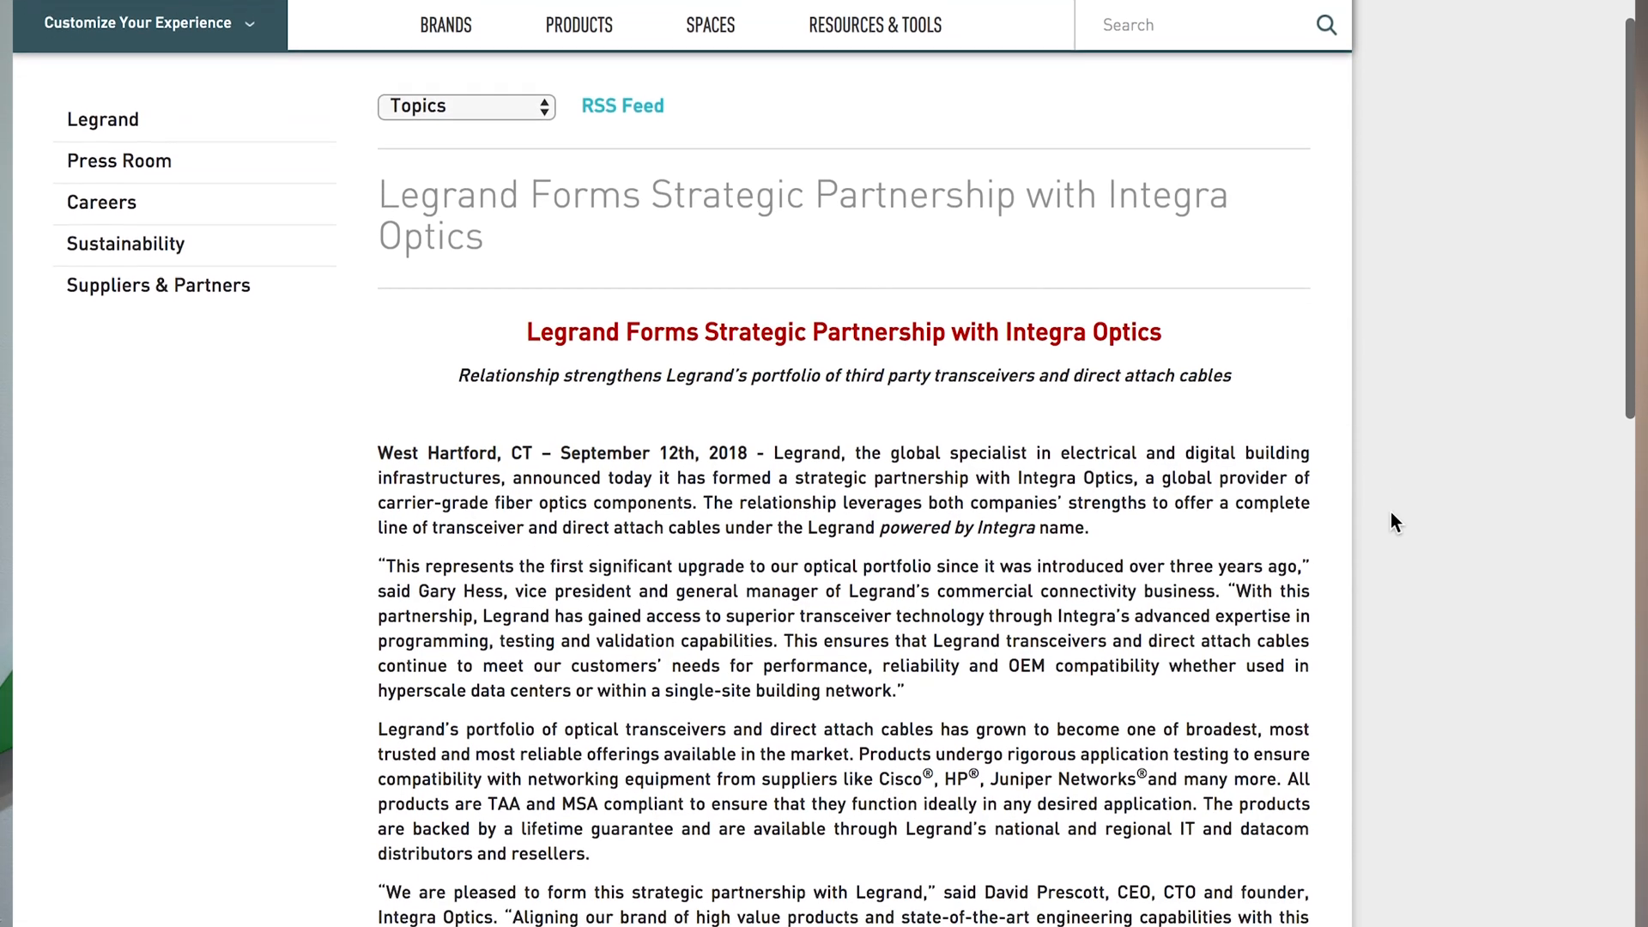
# - Review the optic's details and highlight its OEM part number SFP-10G-SR
pyautogui.scroll(-3)
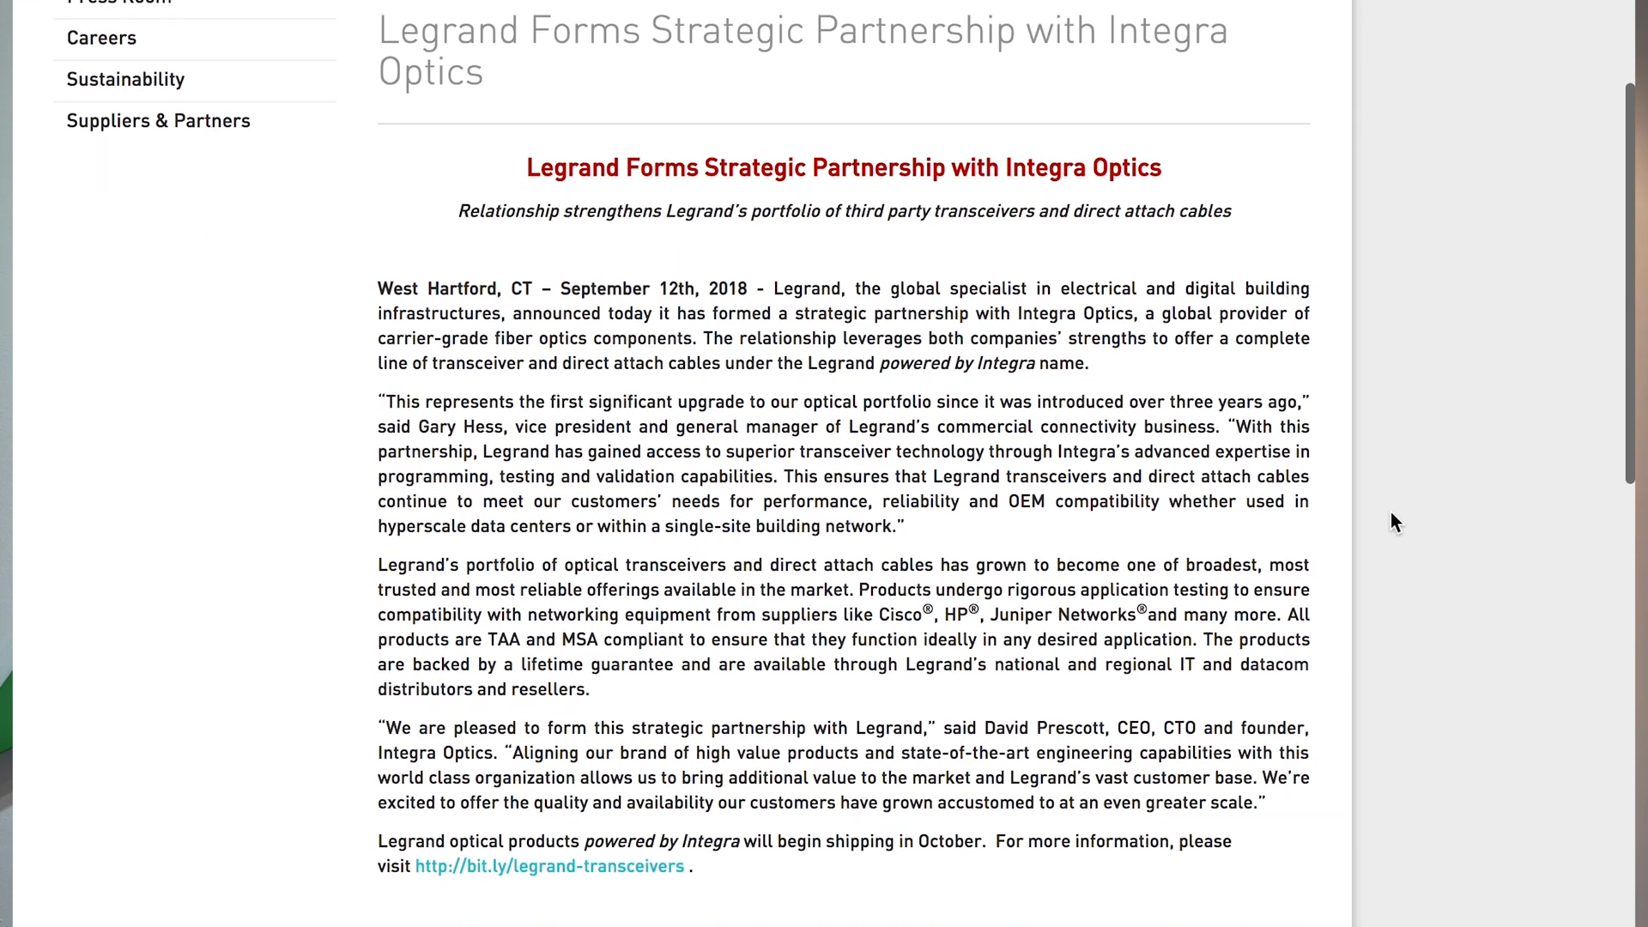
pyautogui.scroll(-3)
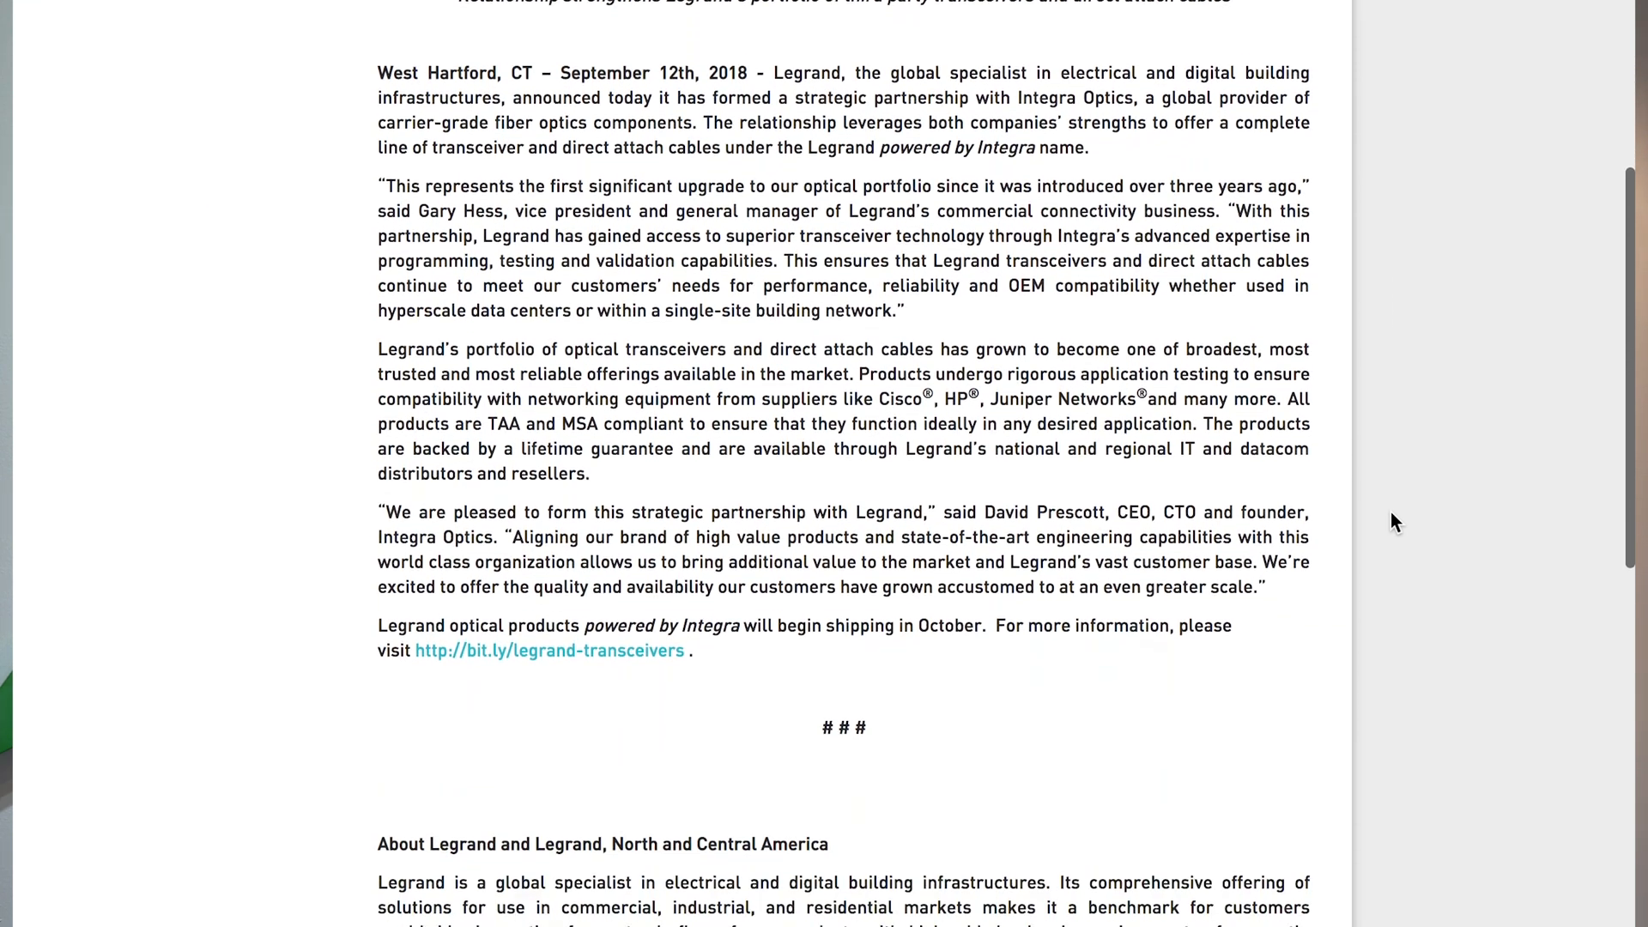
pyautogui.click(549, 651)
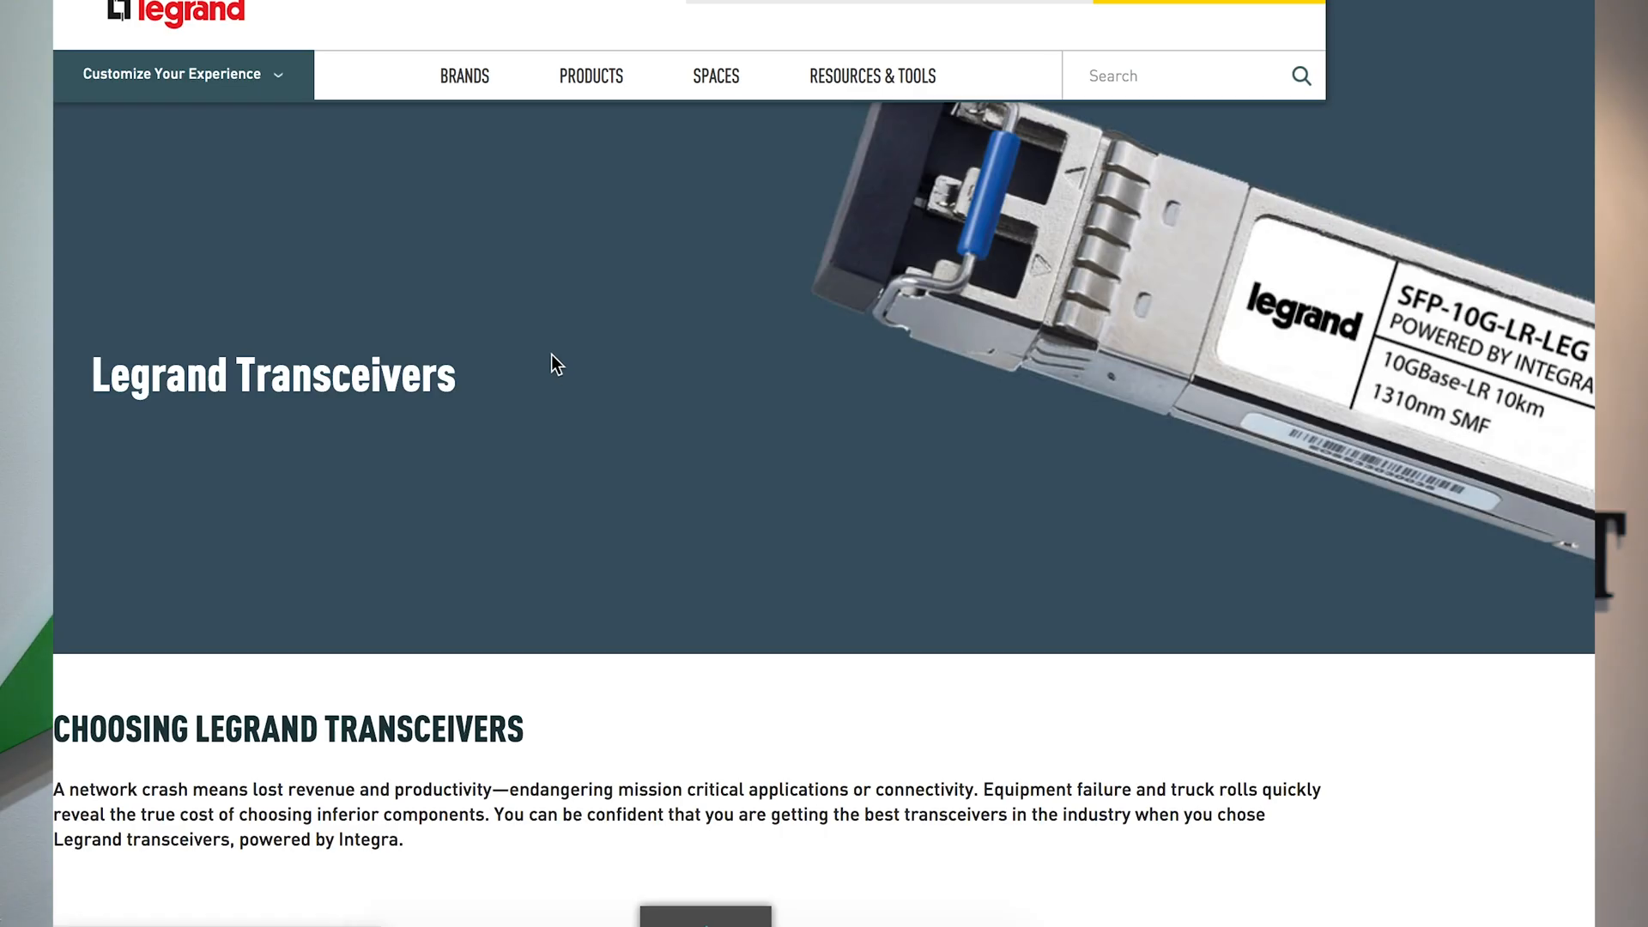
pyautogui.scroll(-3)
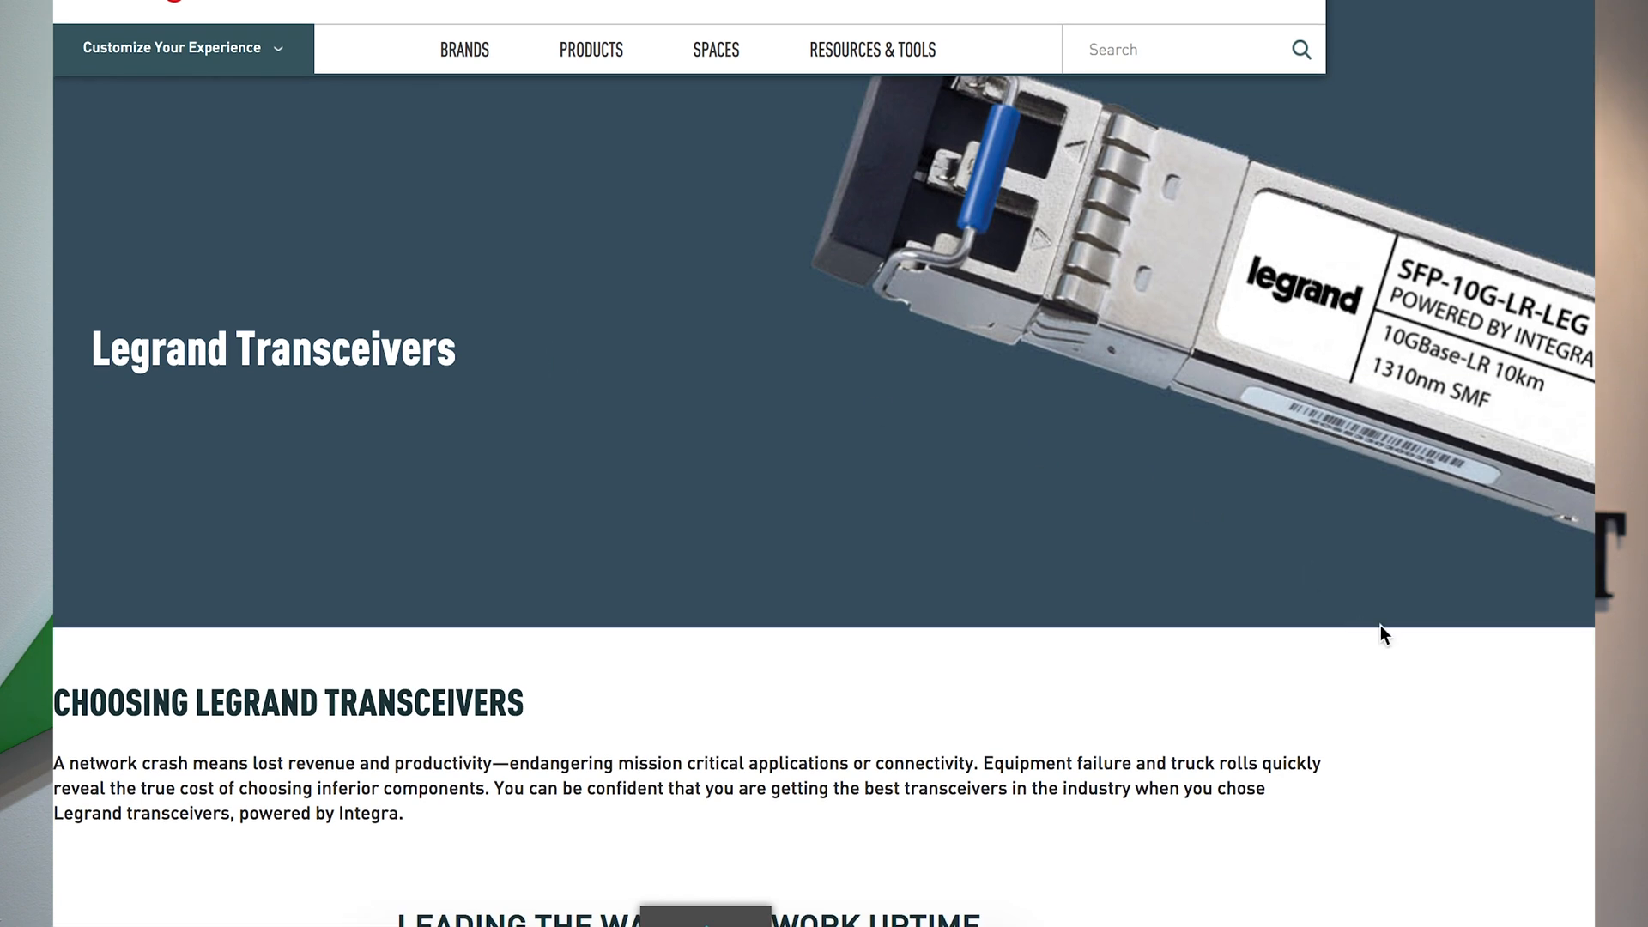
pyautogui.scroll(-3)
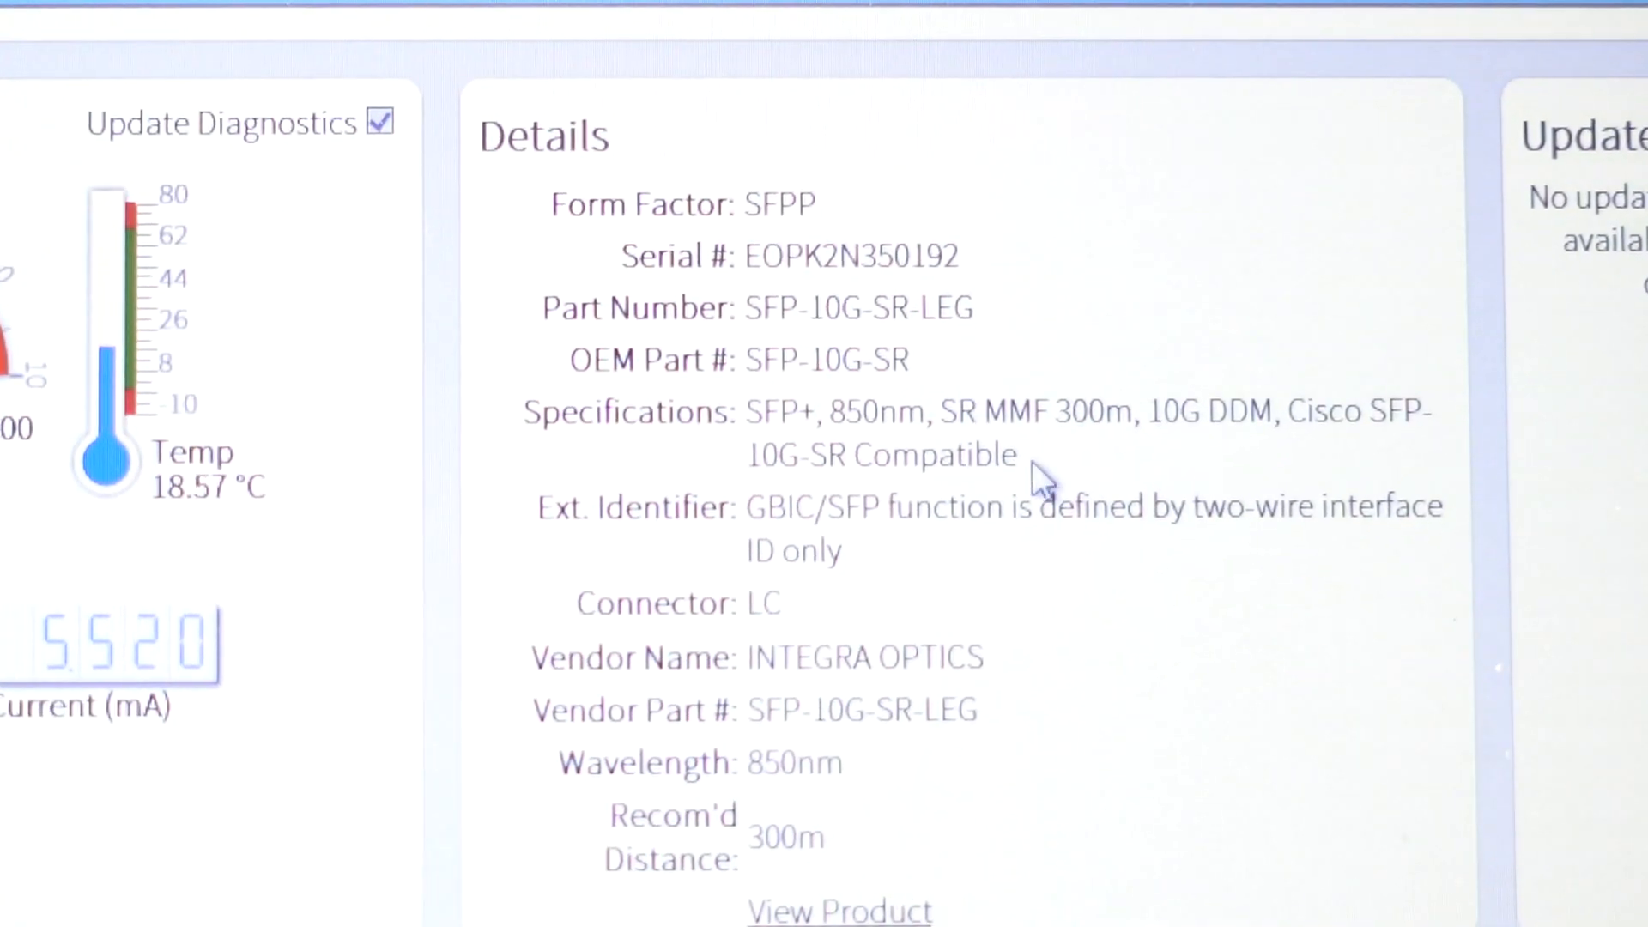
pyautogui.doubleClick(823, 360)
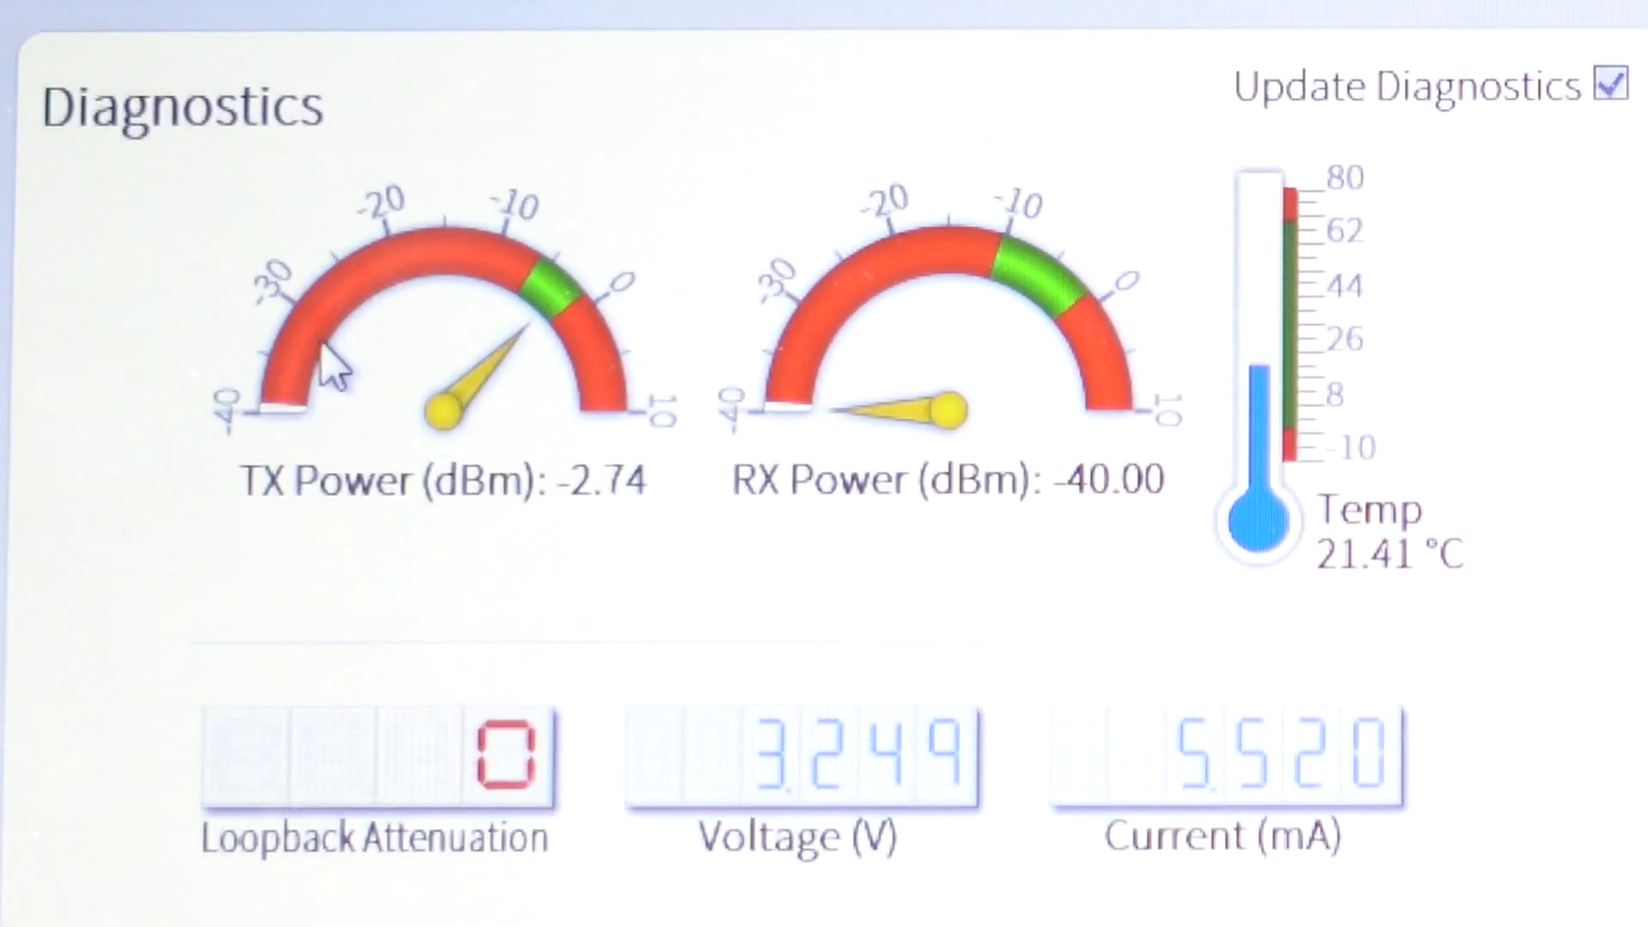
pyautogui.moveTo(746, 405)
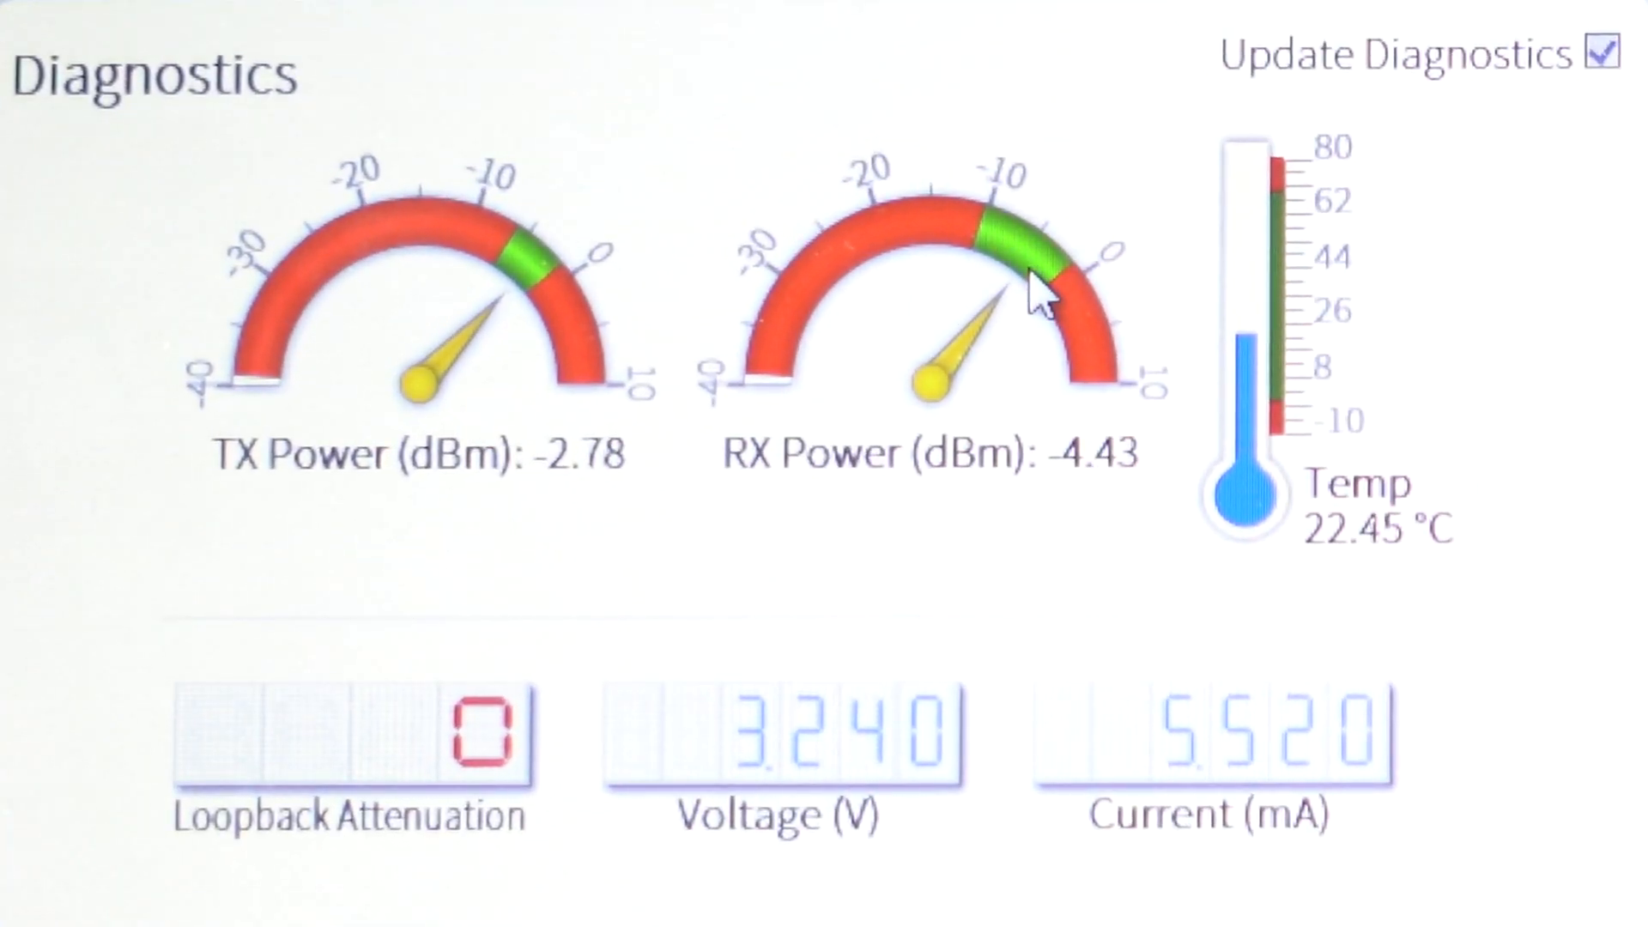
pyautogui.moveTo(825, 472)
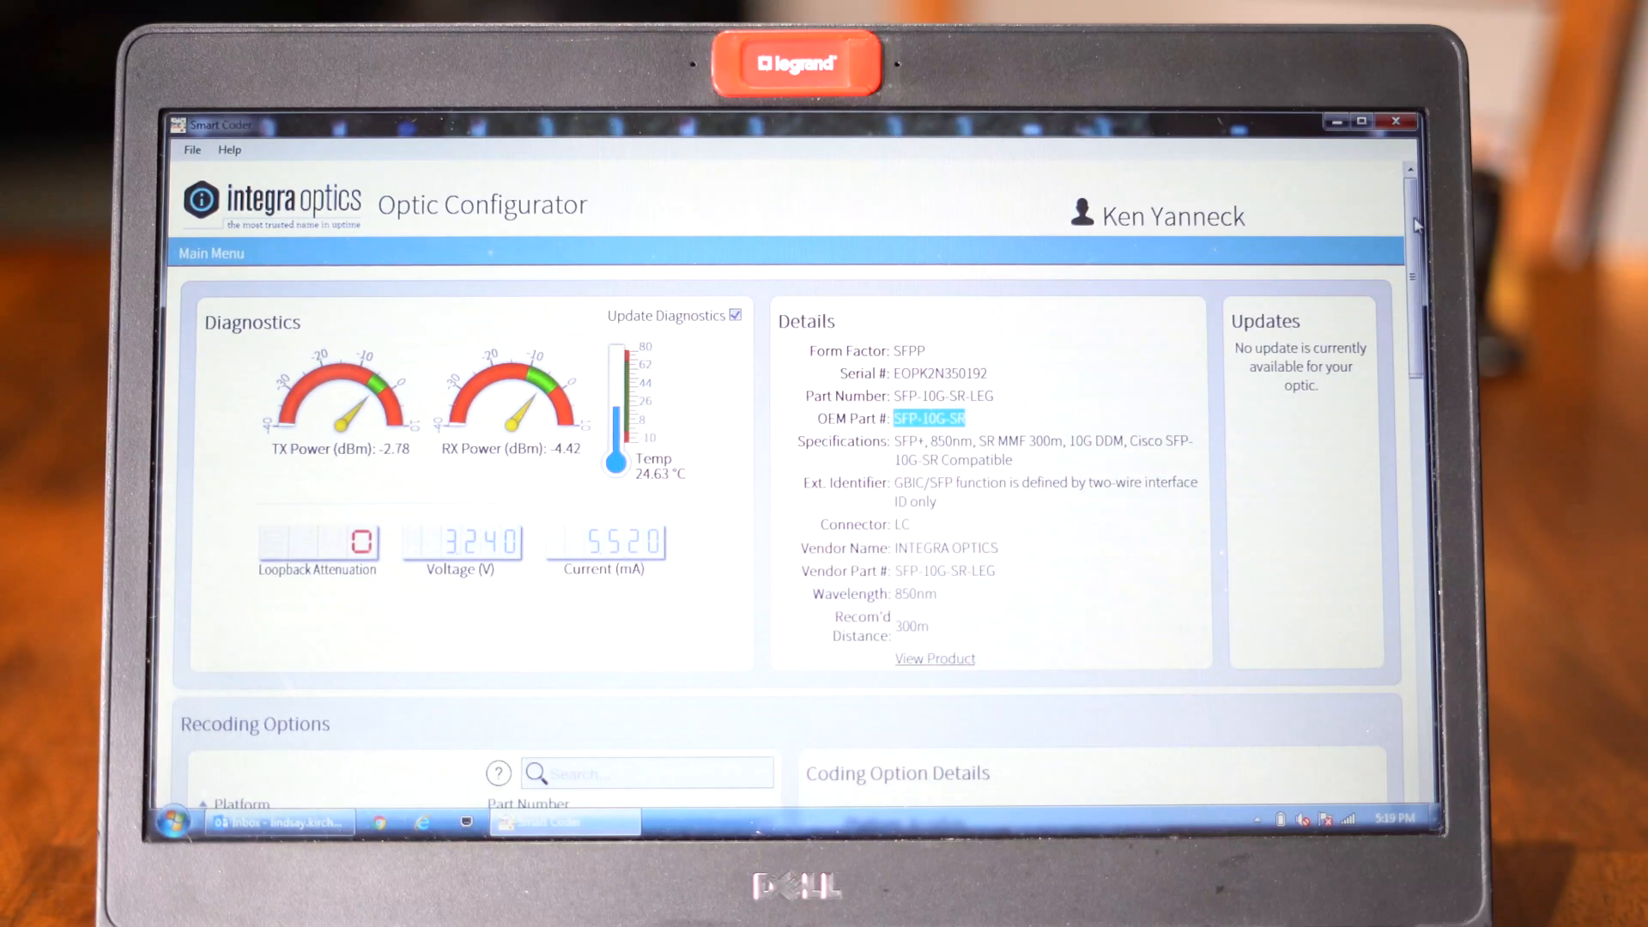
# - Search coding options for 'dell' and code the optic as Dell 407-BBOU-LEG
pyautogui.scroll(-3)
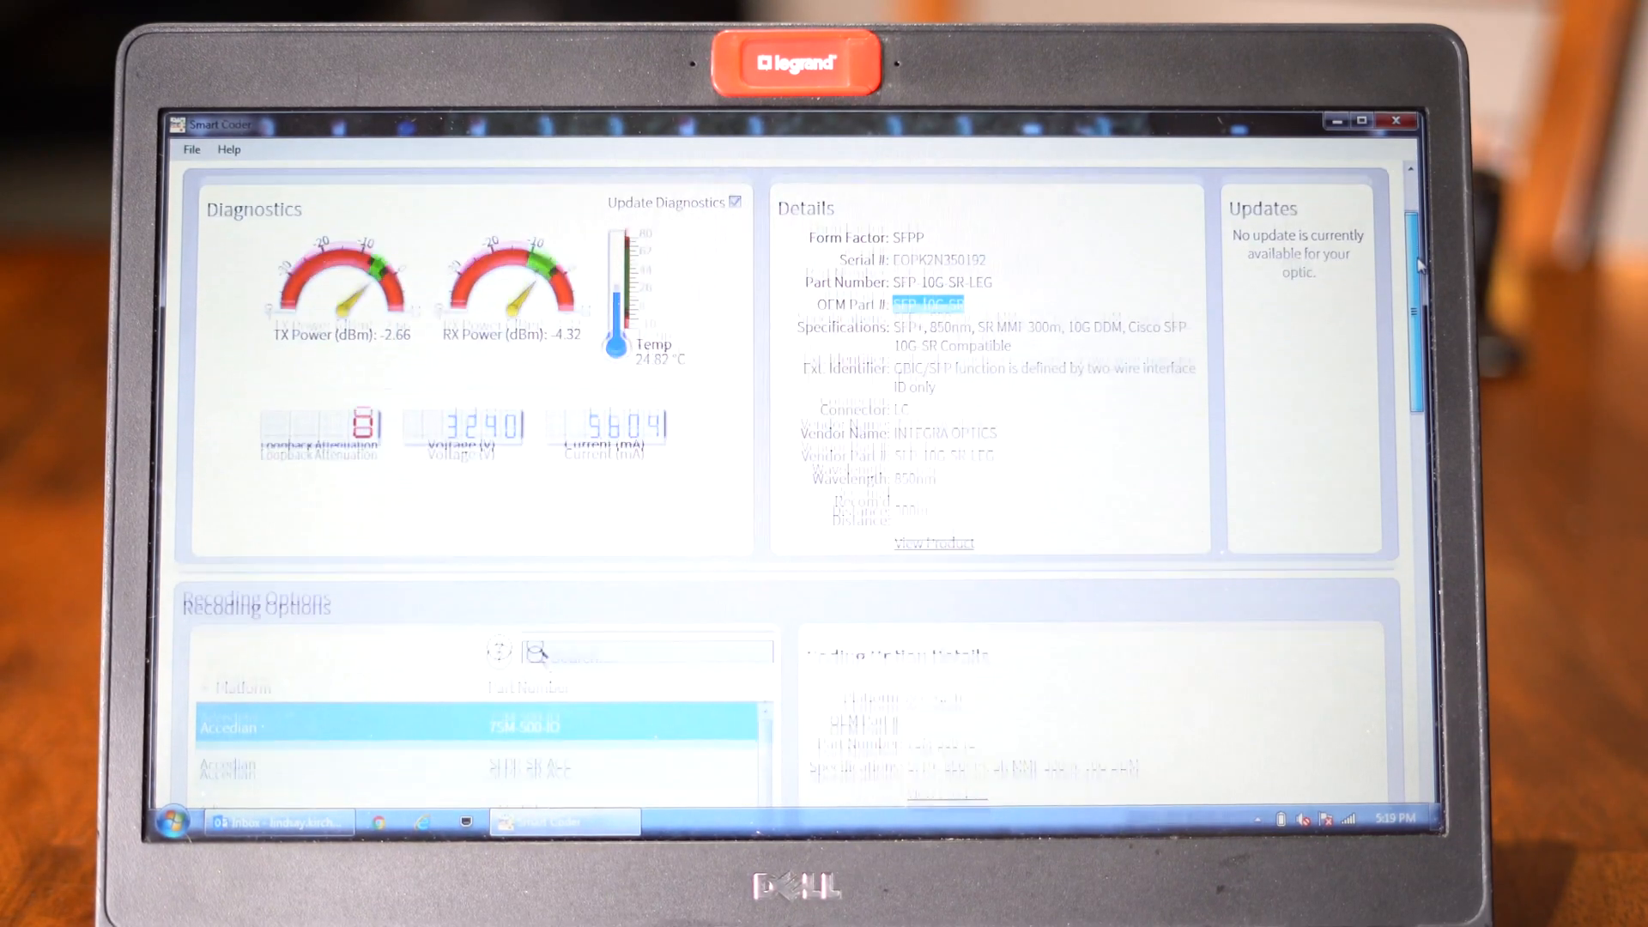
pyautogui.scroll(-3)
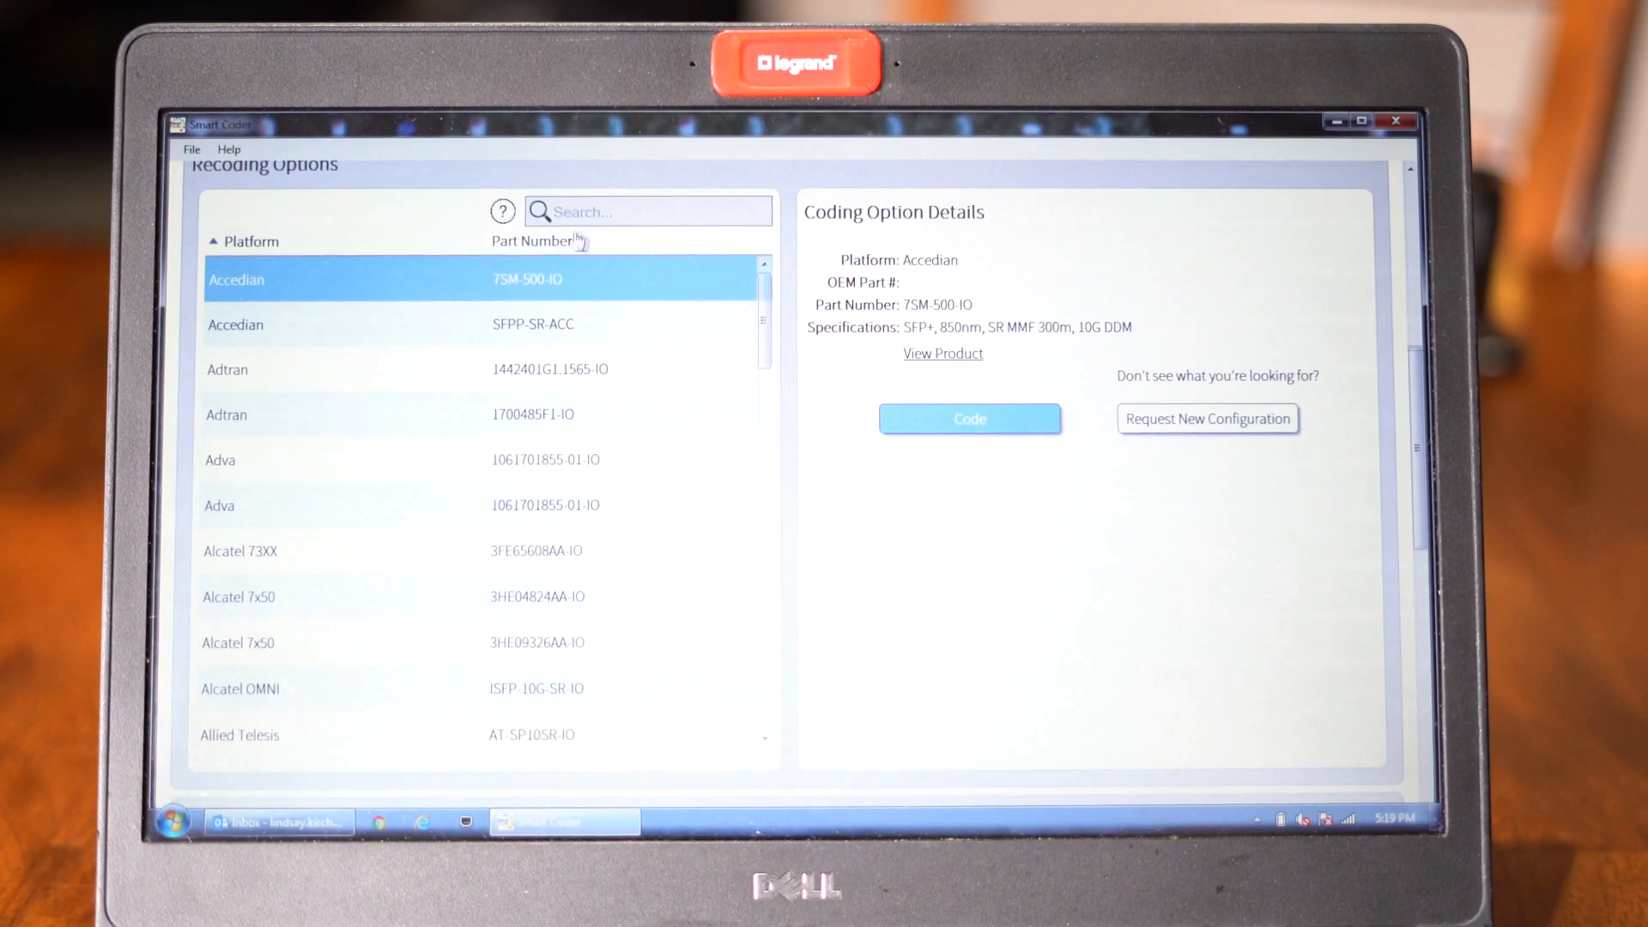
pyautogui.click(649, 212)
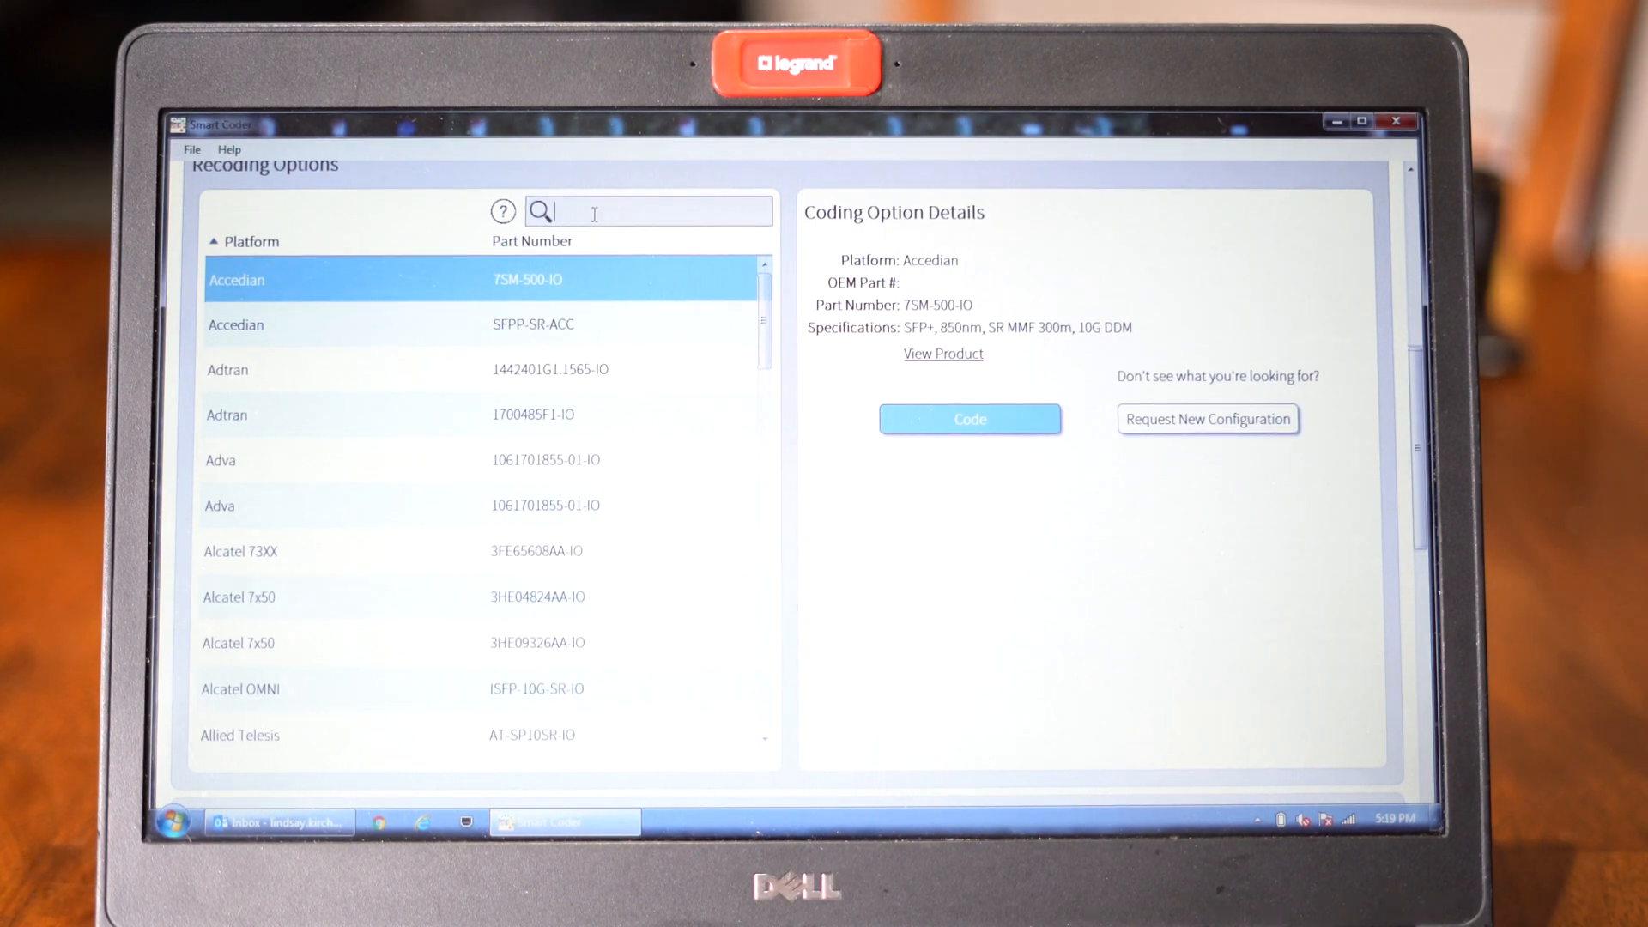
pyautogui.write('dell')
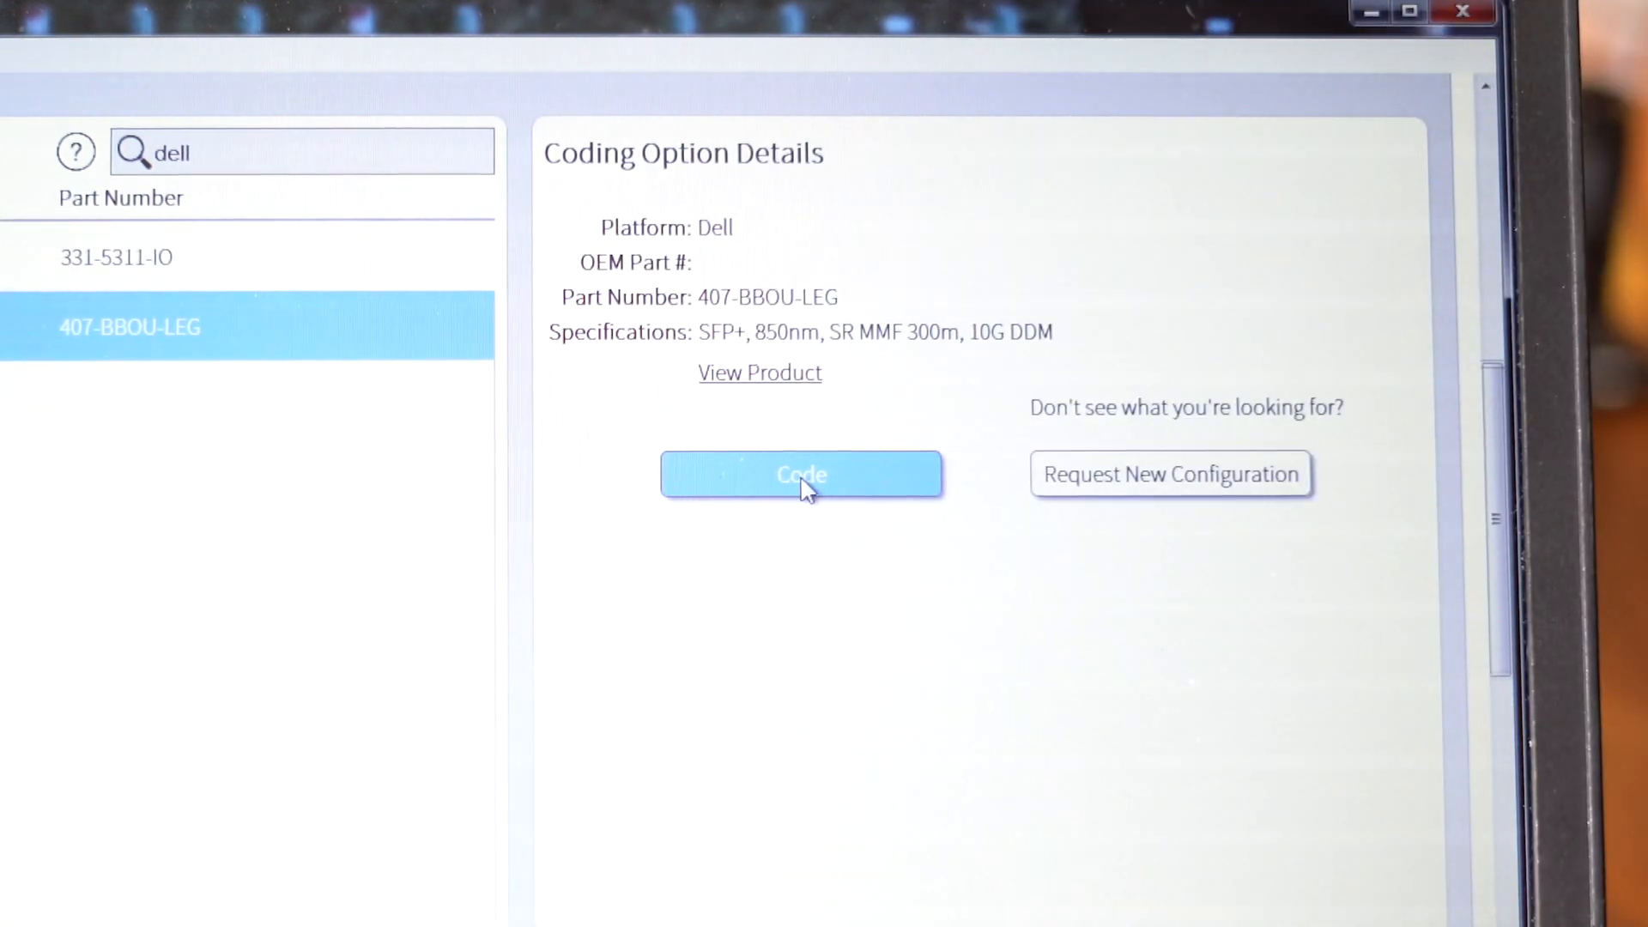
pyautogui.click(801, 474)
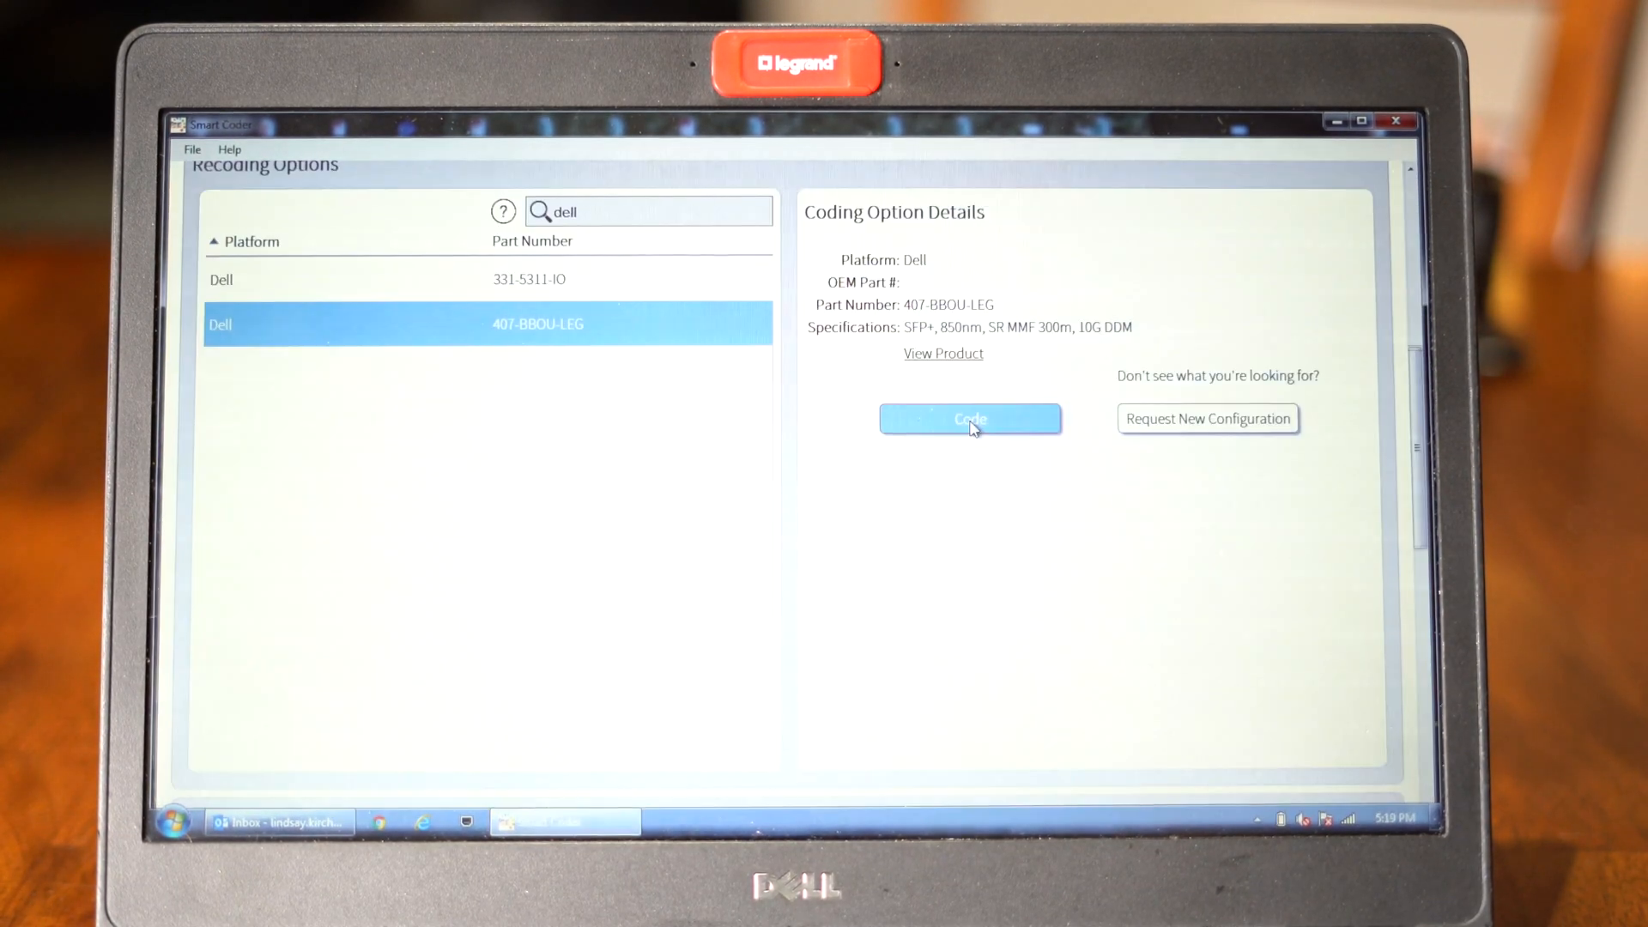
pyautogui.click(968, 418)
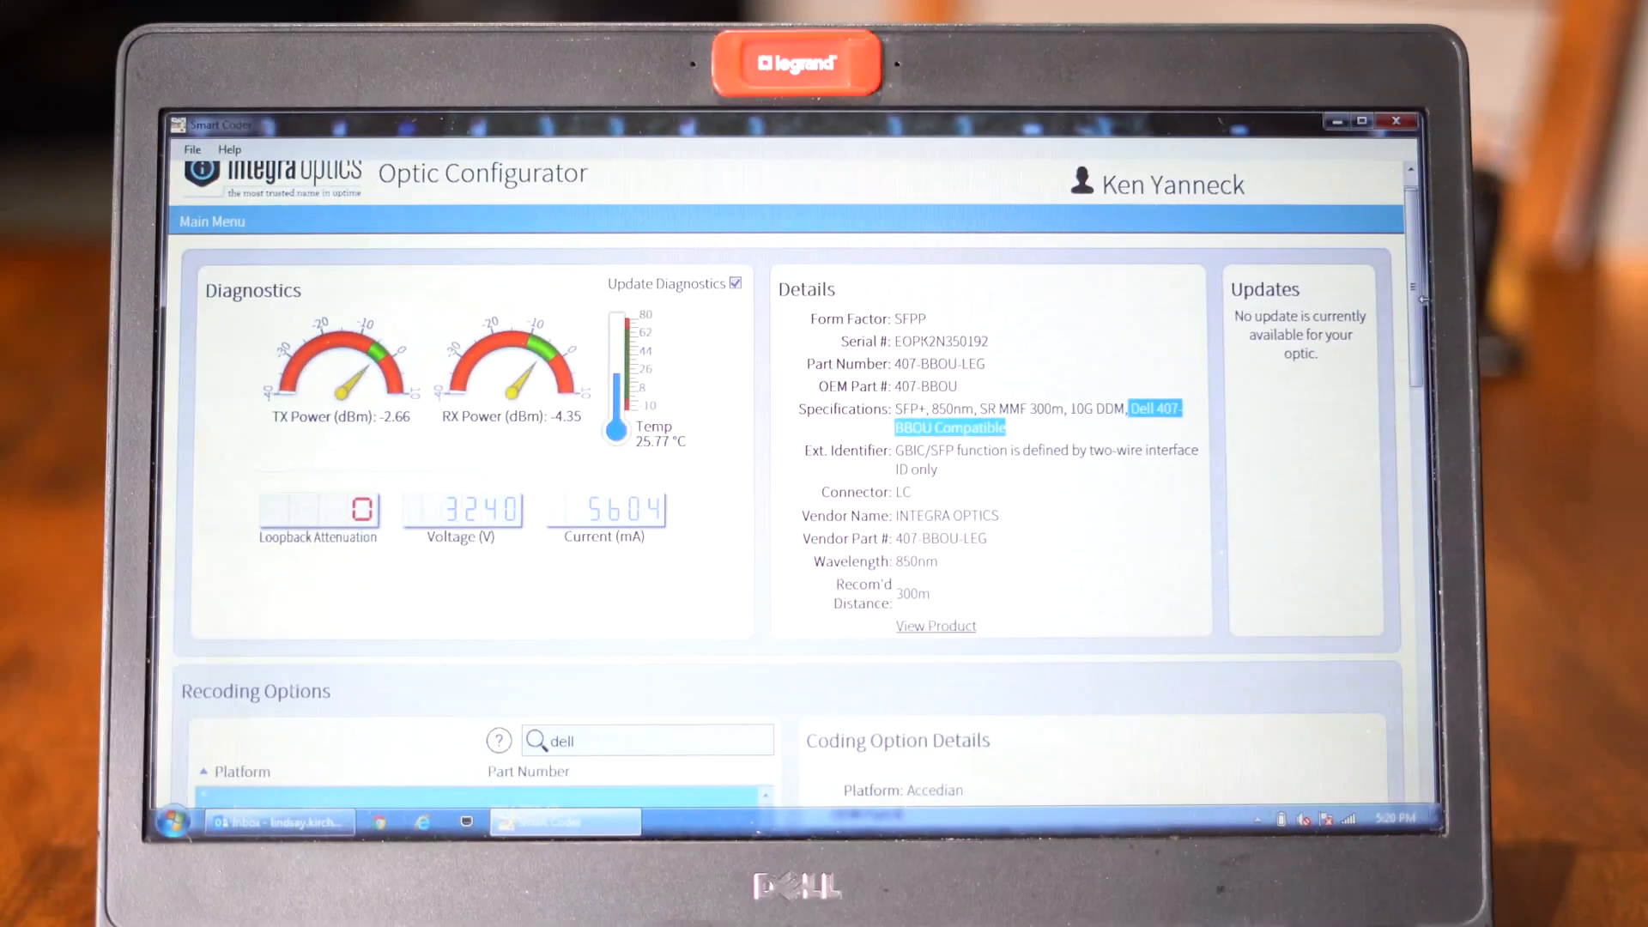
pyautogui.scroll(-3)
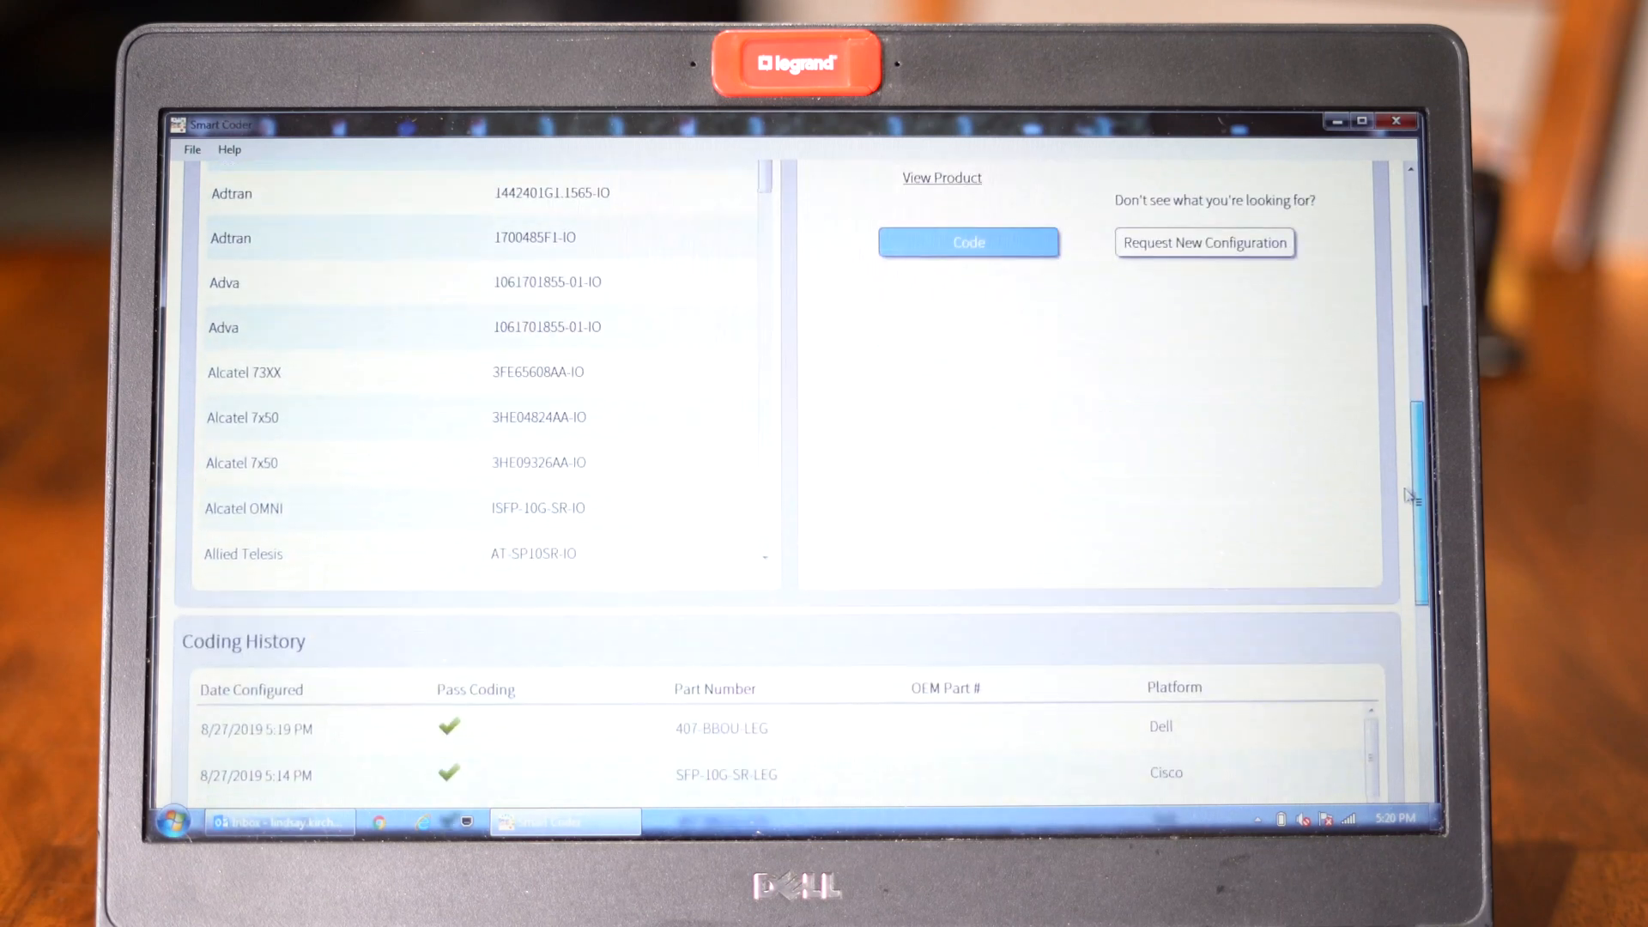
pyautogui.scroll(-3)
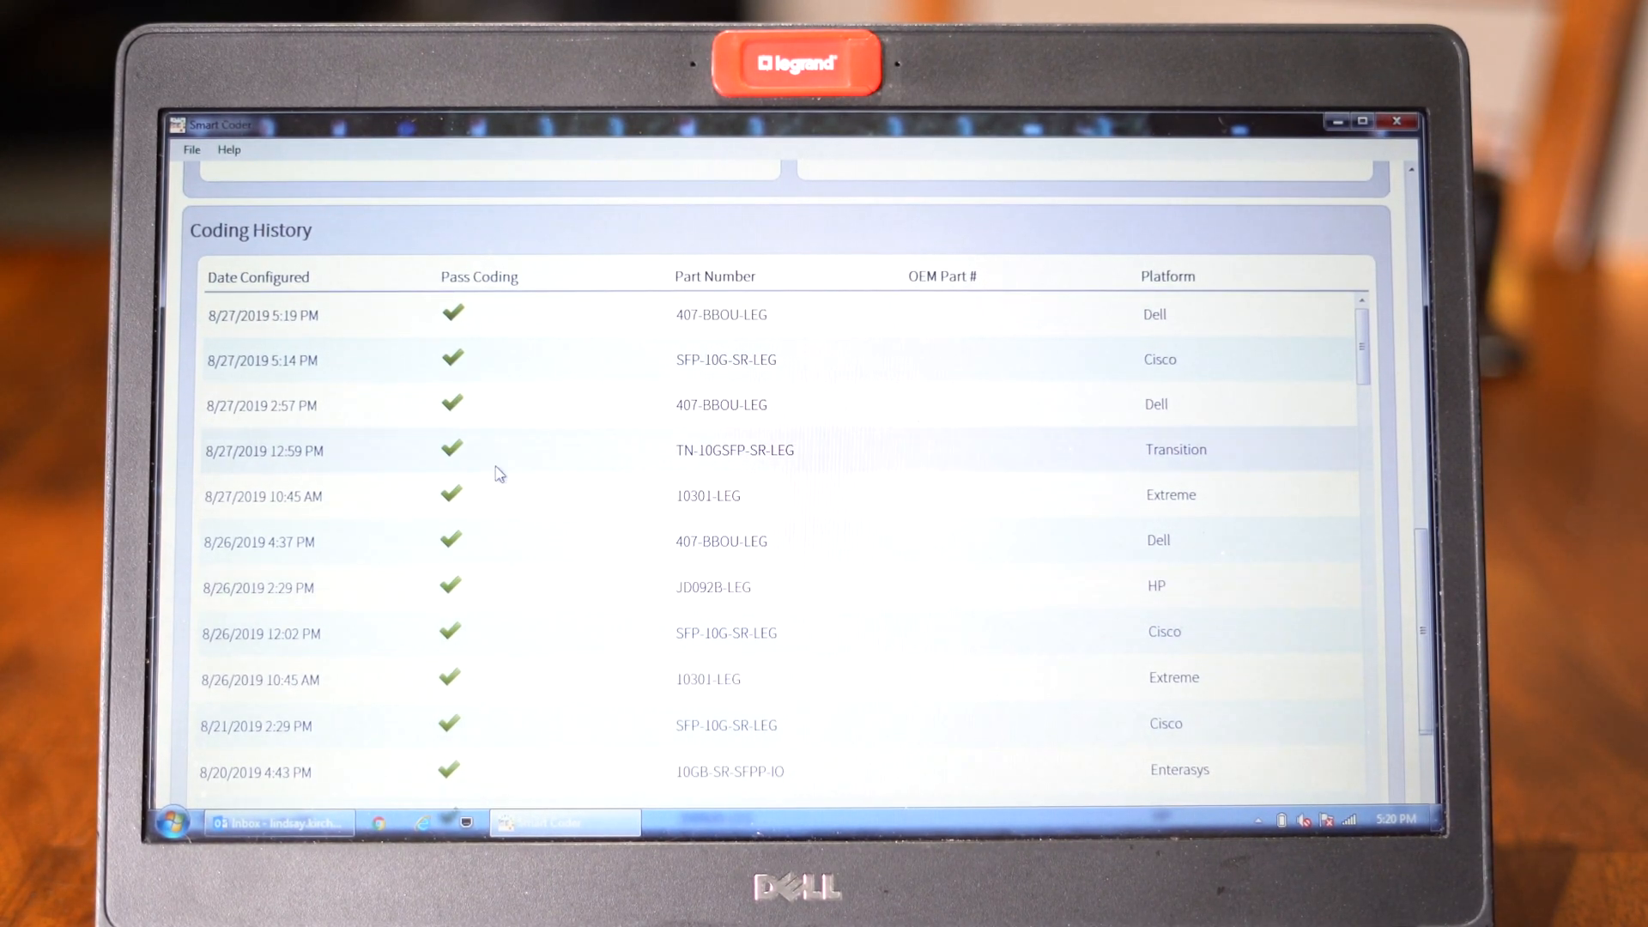
pyautogui.moveTo(1015, 436)
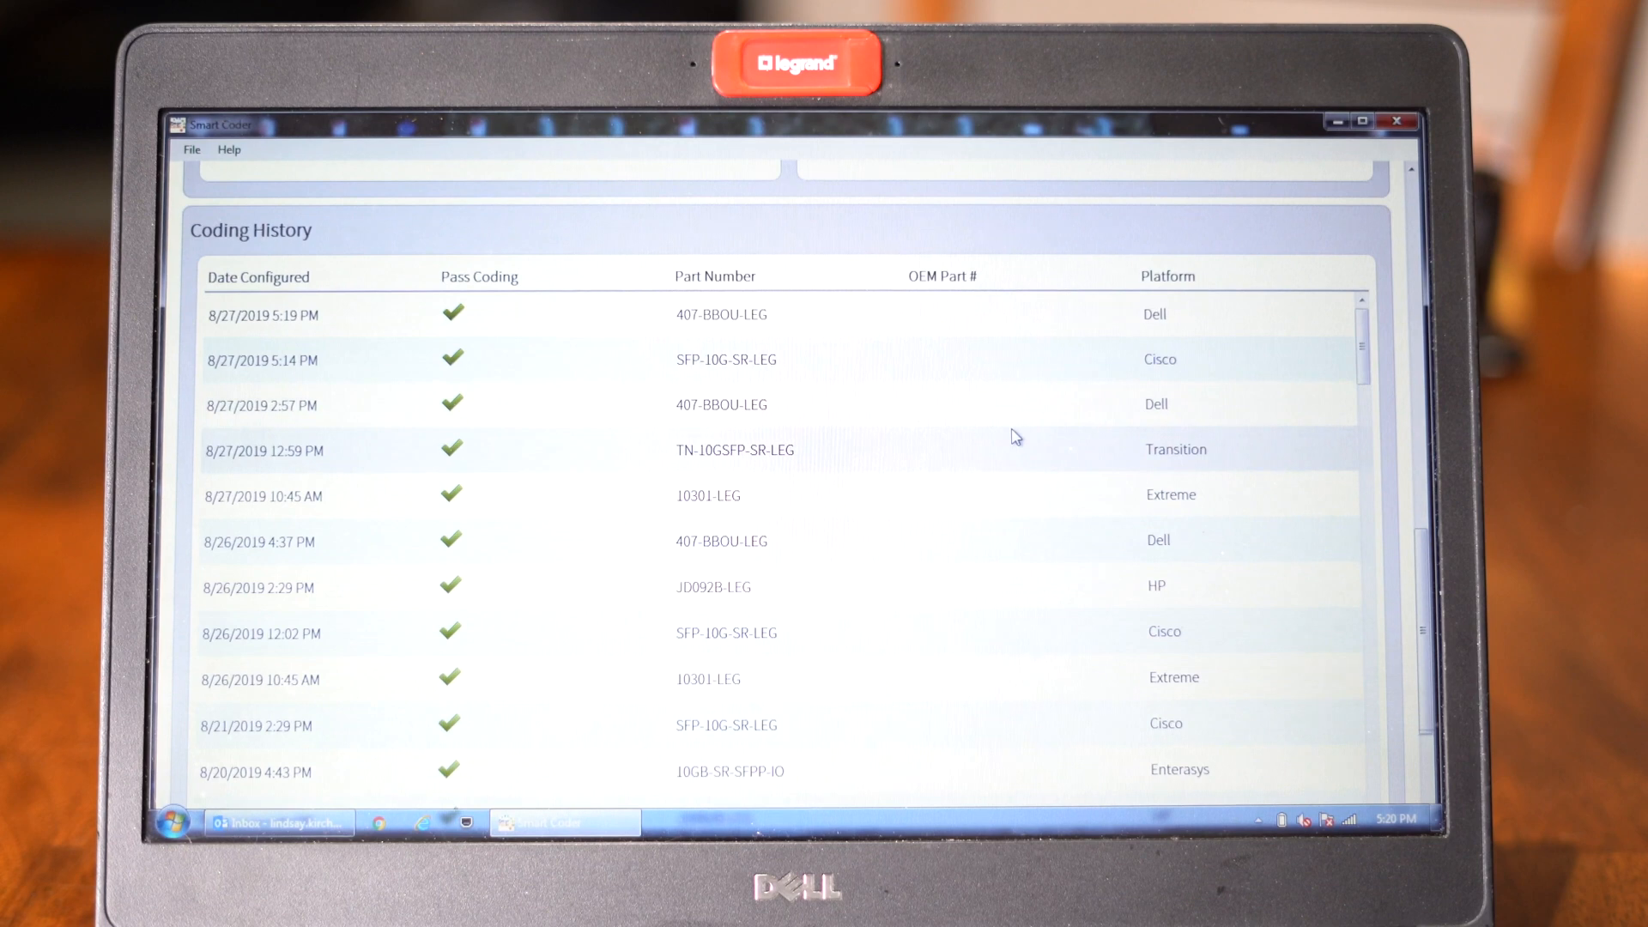
pyautogui.scroll(-3)
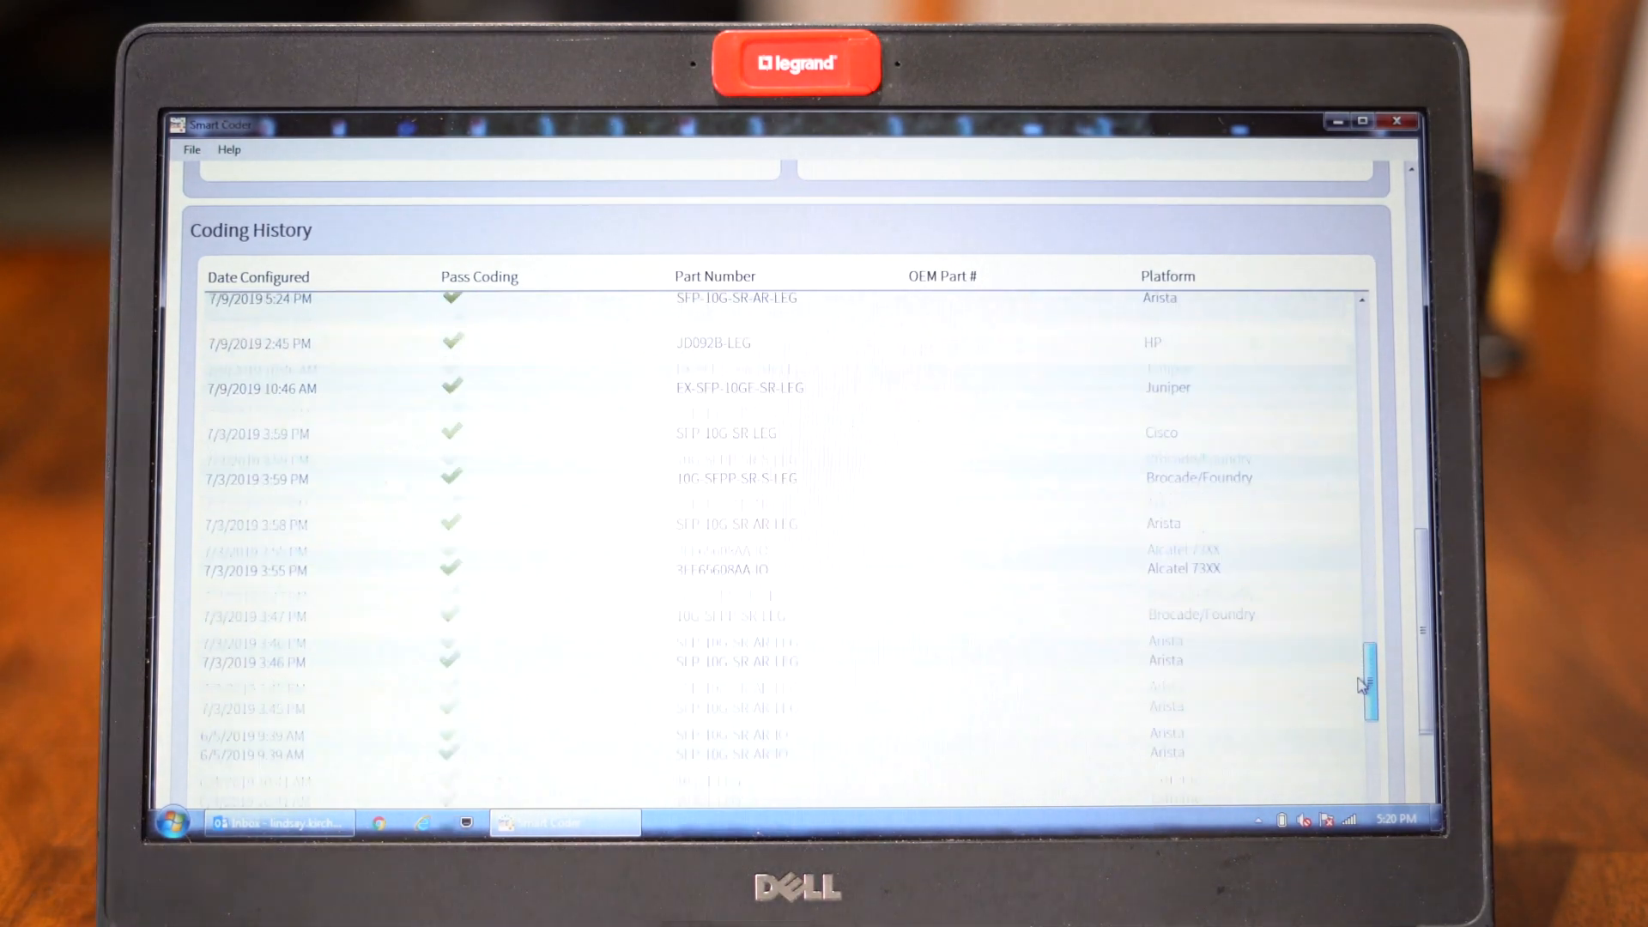
pyautogui.scroll(3)
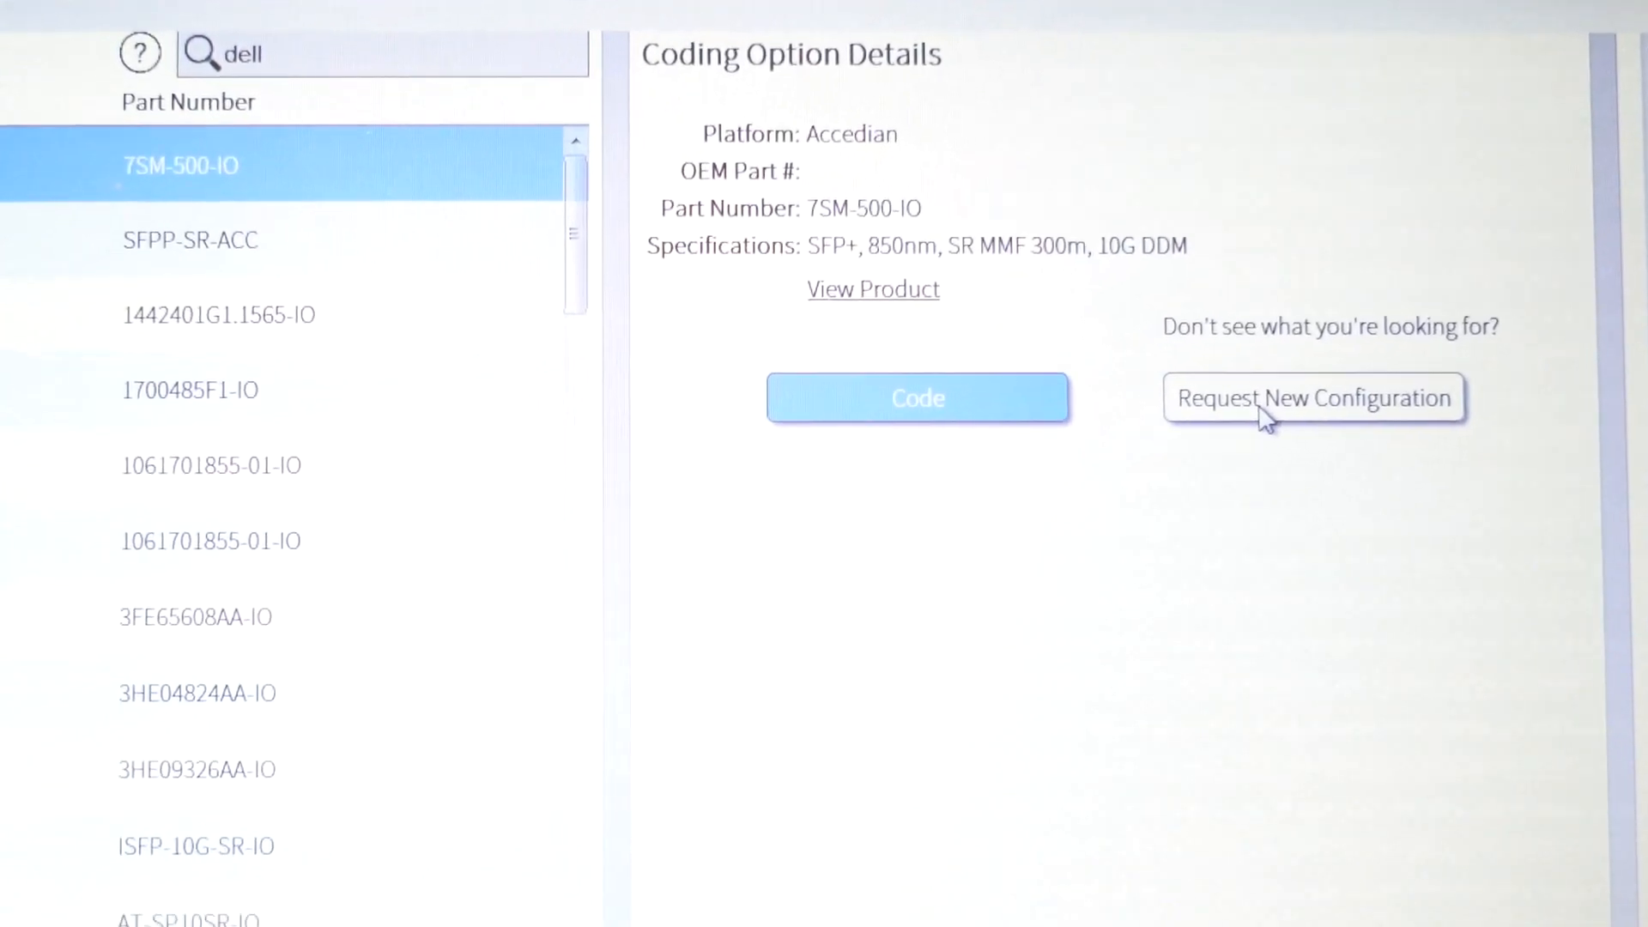
pyautogui.click(1313, 397)
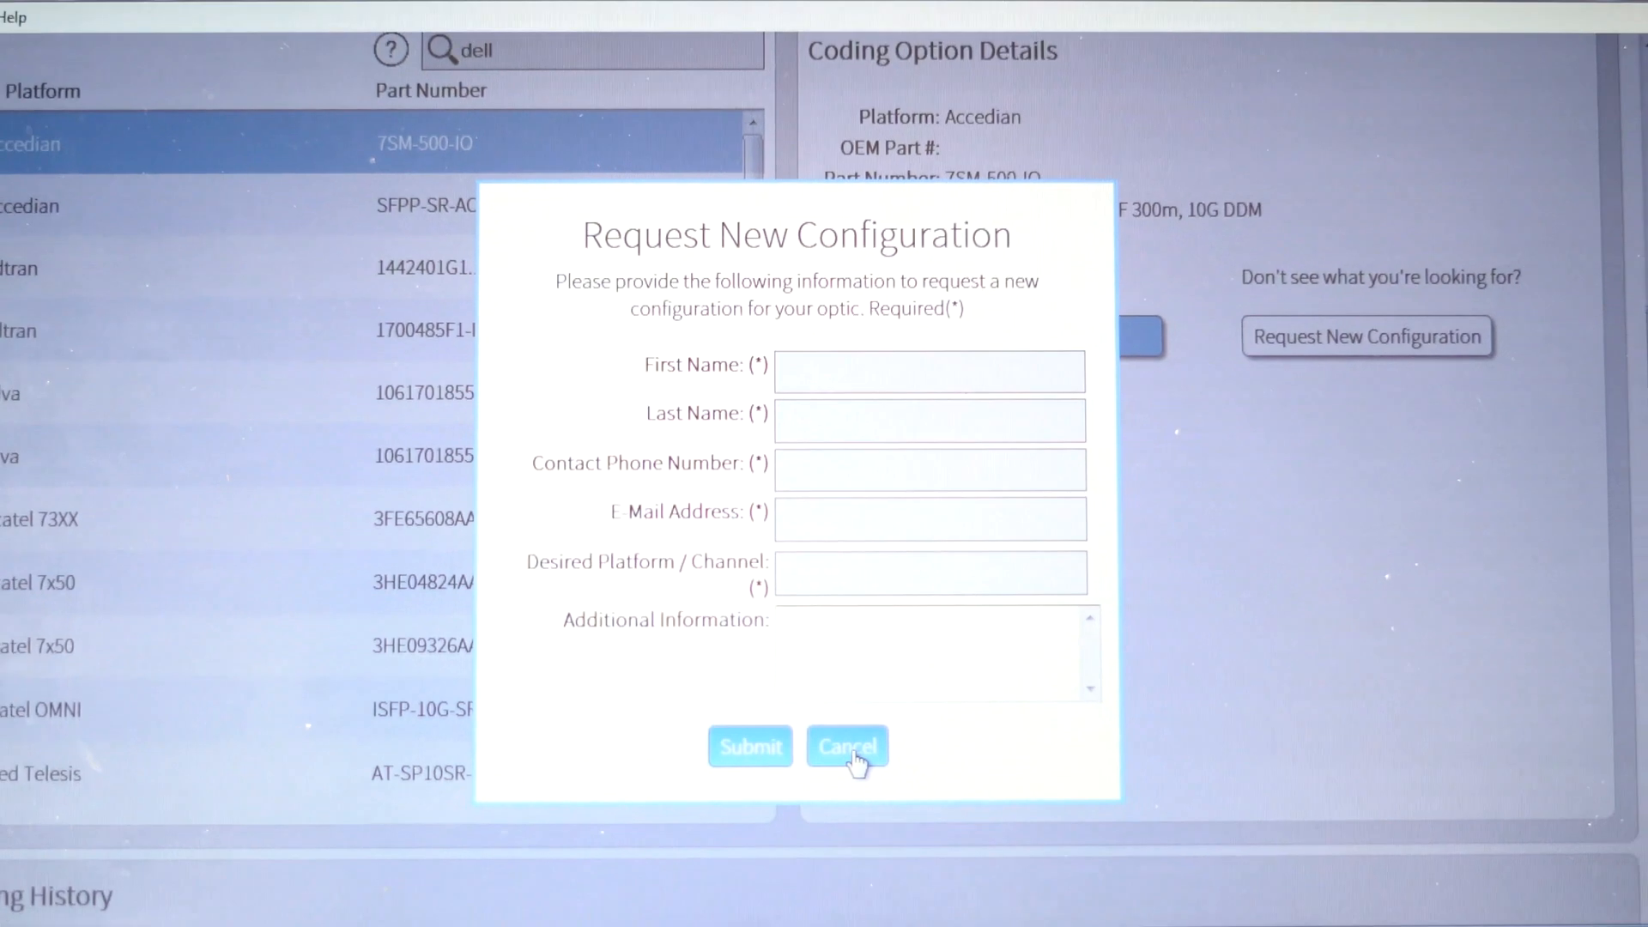
pyautogui.click(847, 746)
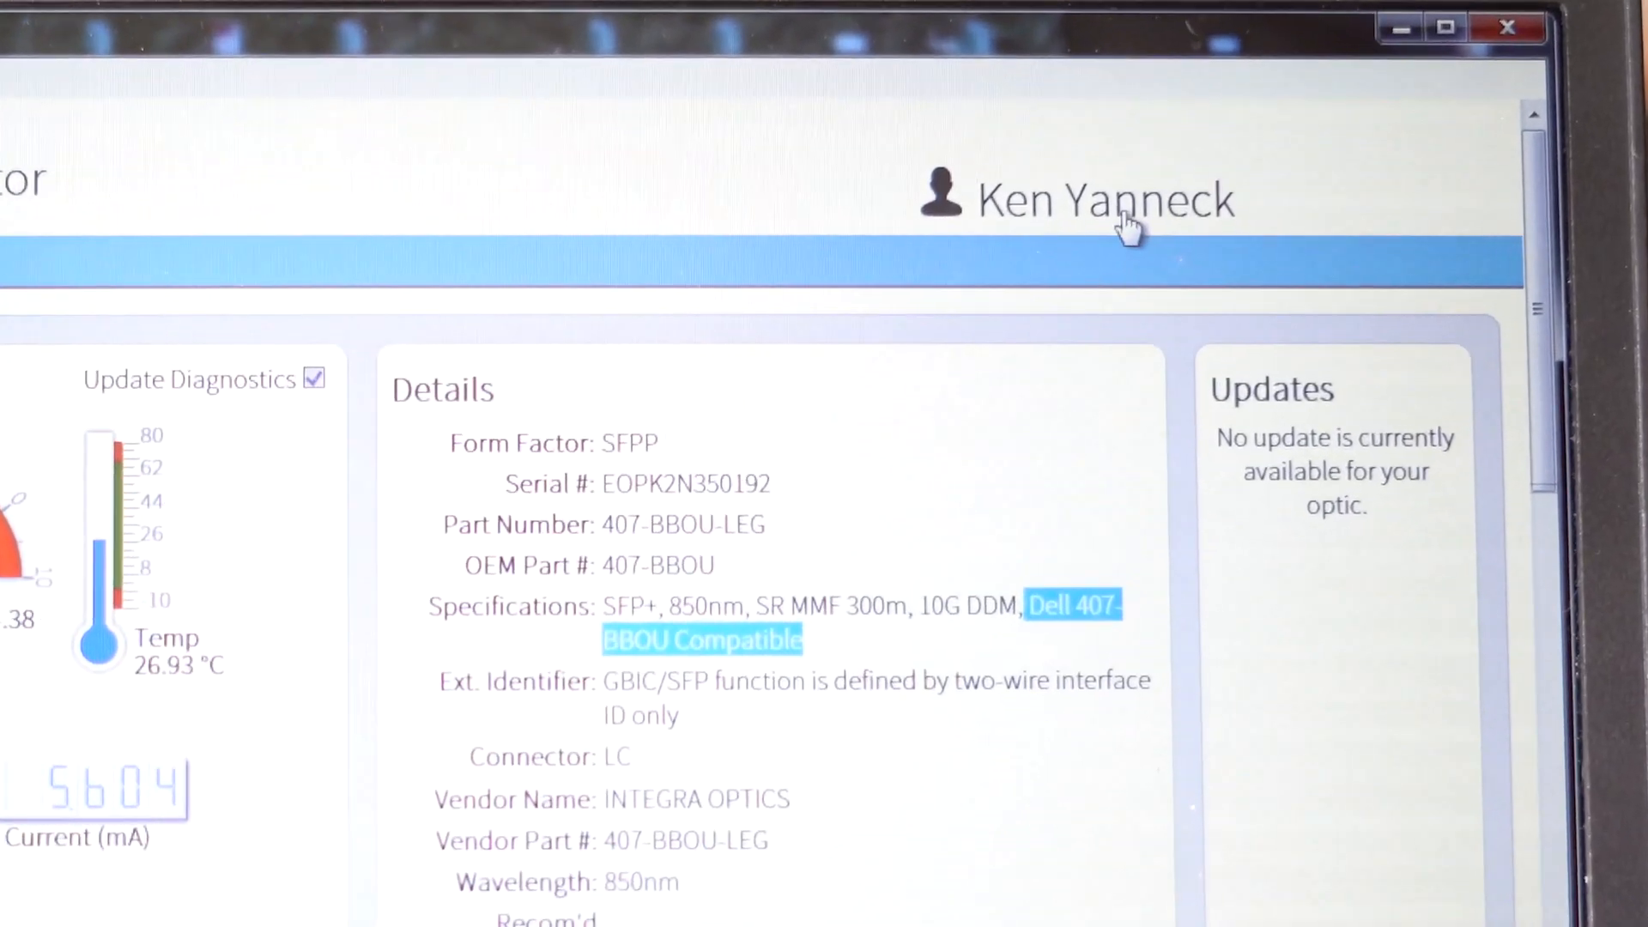
# - Request Engineering Support from the user account menu to open a remote session
pyautogui.click(1104, 200)
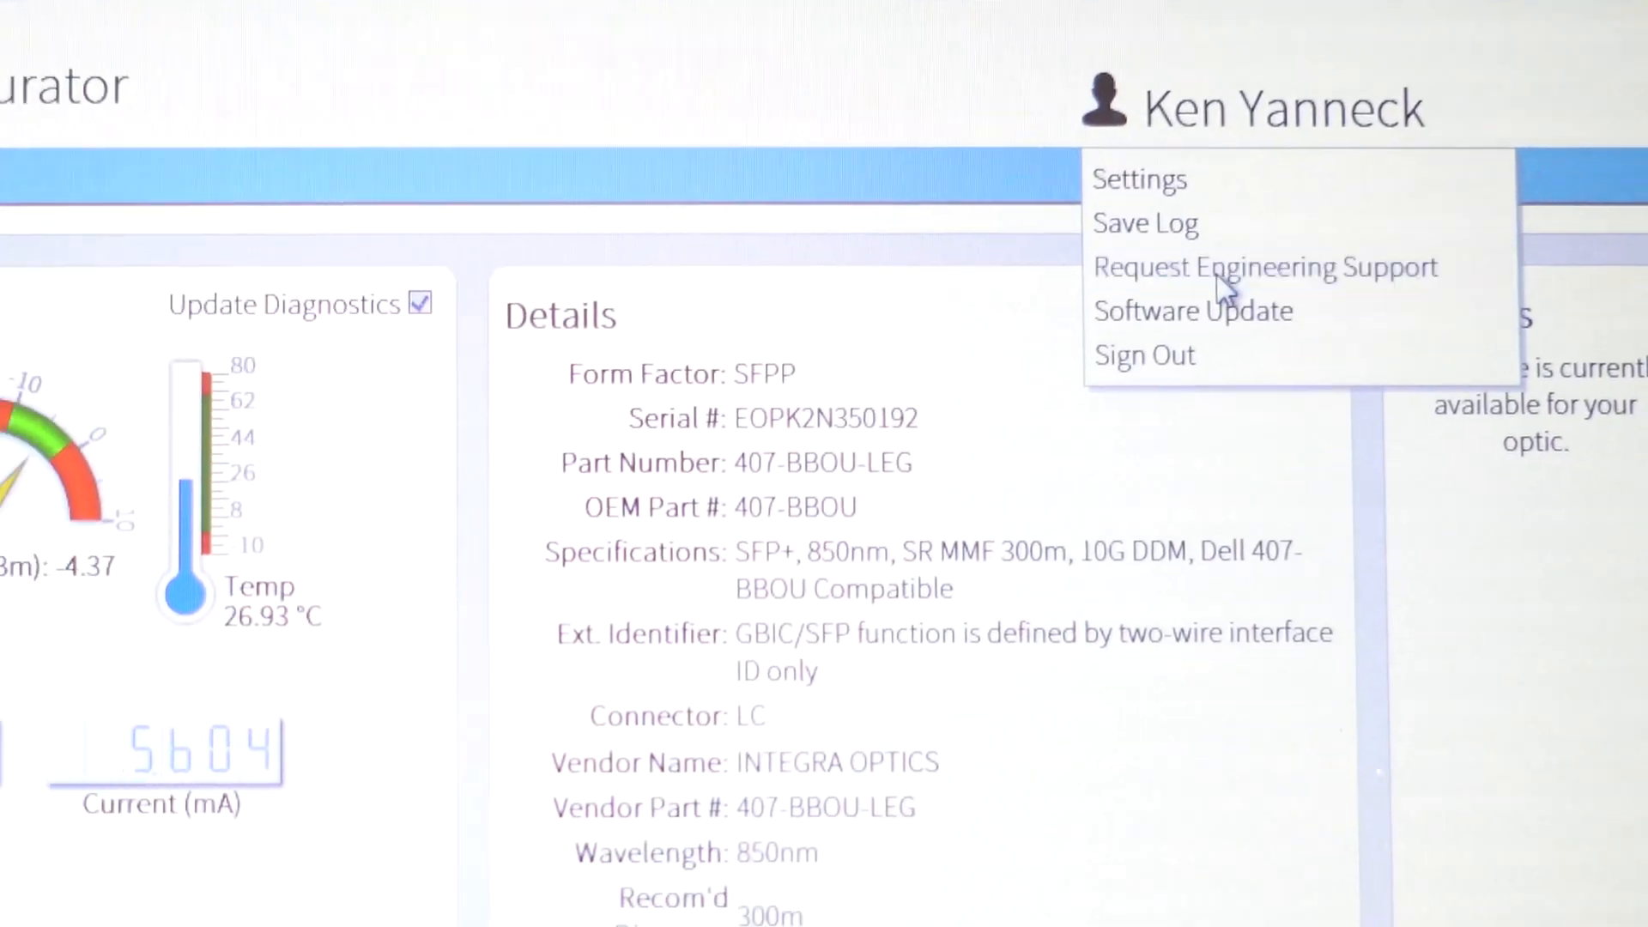
pyautogui.click(1264, 266)
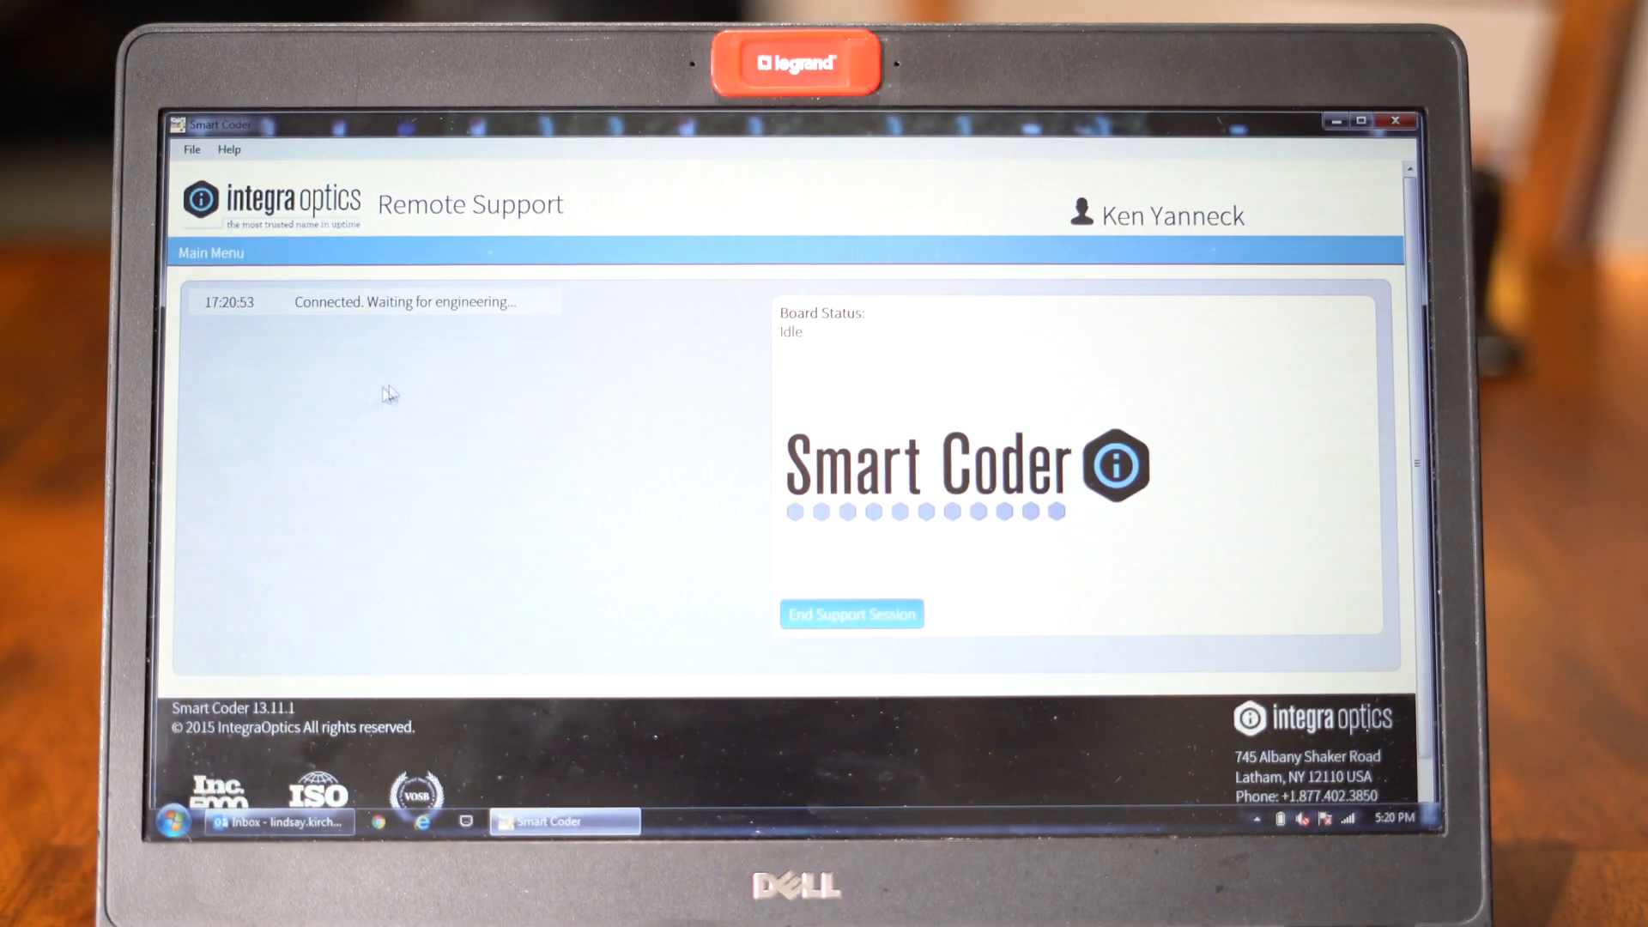
pyautogui.moveTo(510, 368)
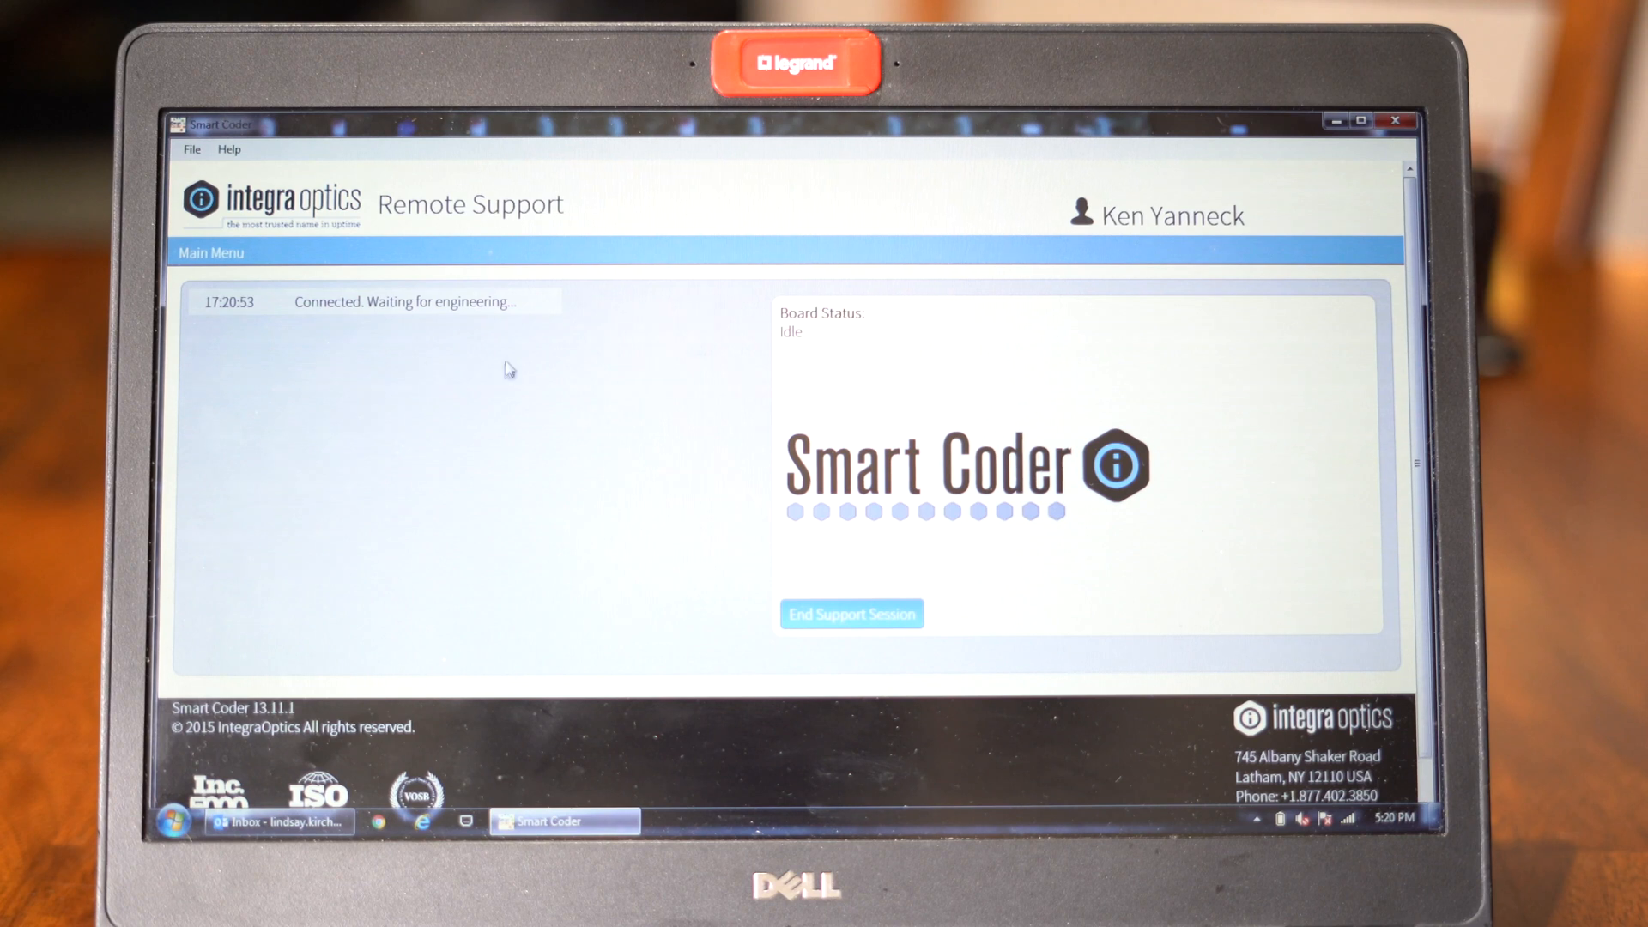